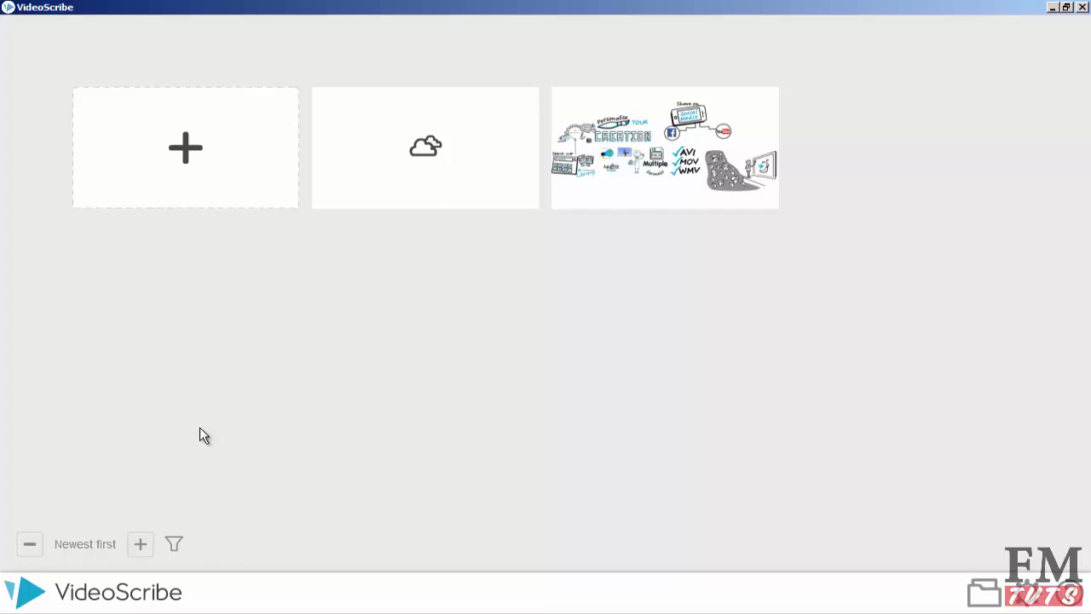
{"action": "mouse_move", "coordinate": [208, 262]}
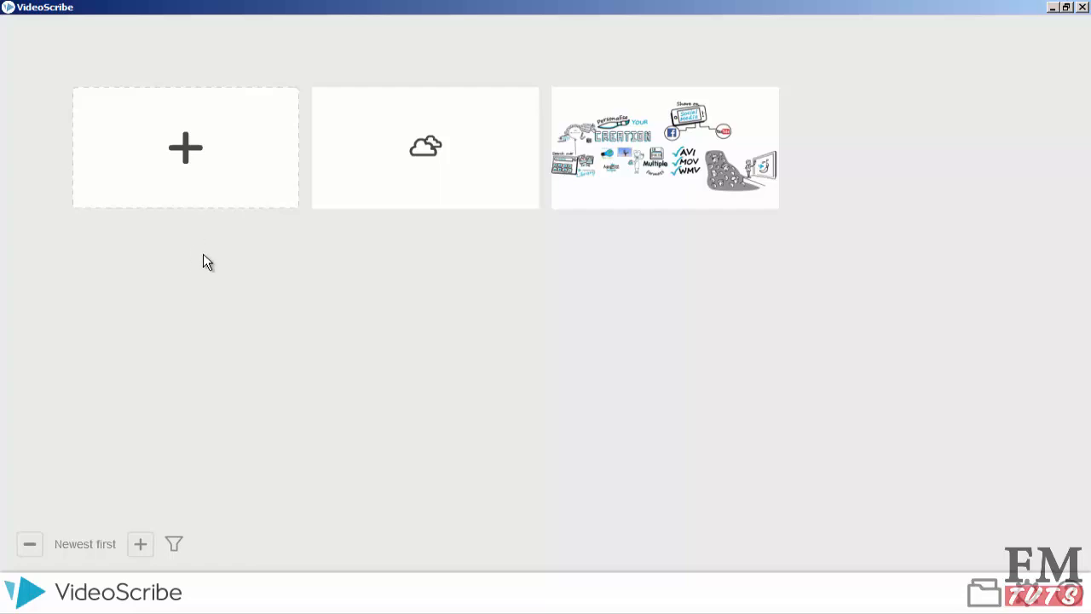
{"action": "mouse_move", "coordinate": [69, 123]}
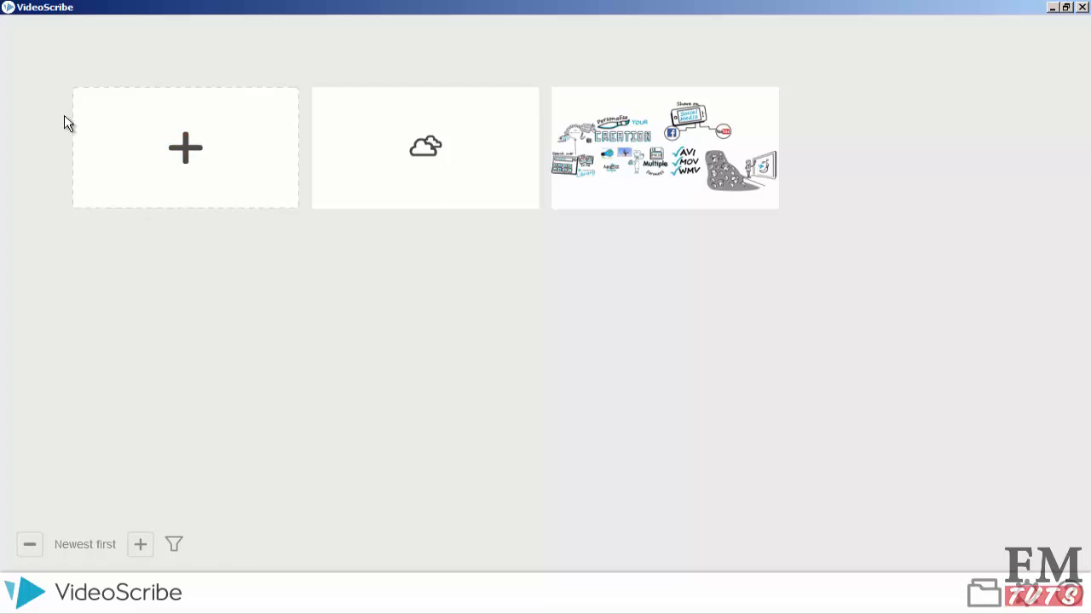
{"action": "mouse_move", "coordinate": [92, 269]}
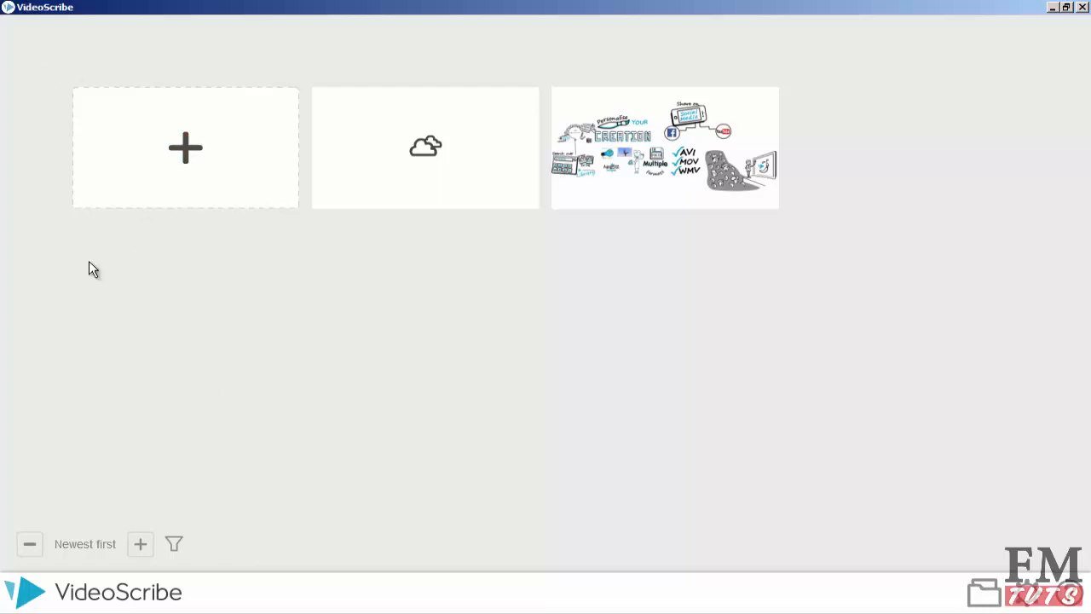
{"action": "mouse_move", "coordinate": [198, 230]}
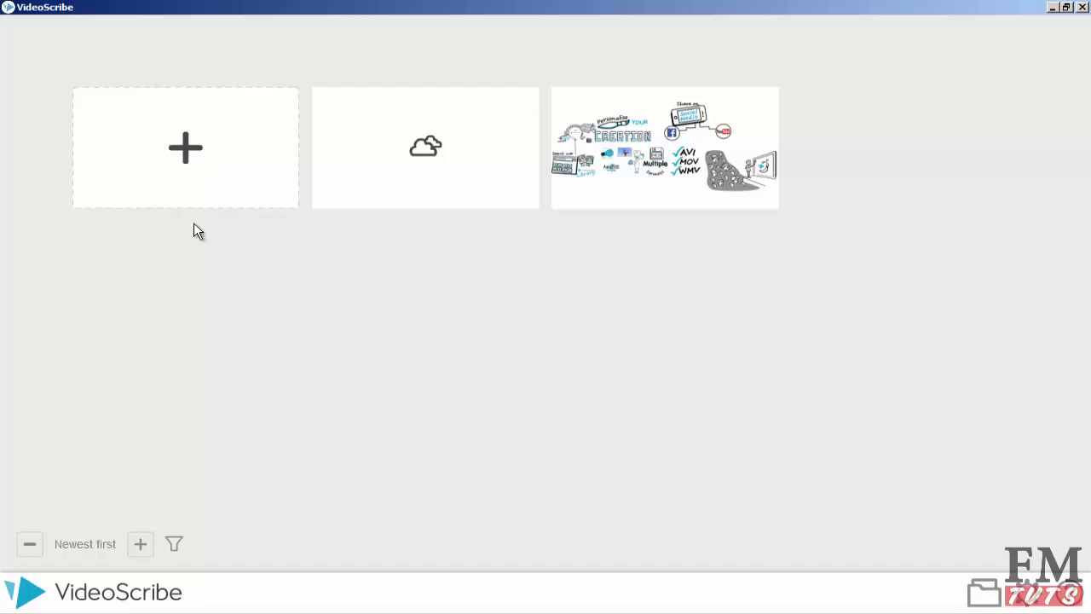
{"action": "mouse_move", "coordinate": [426, 348]}
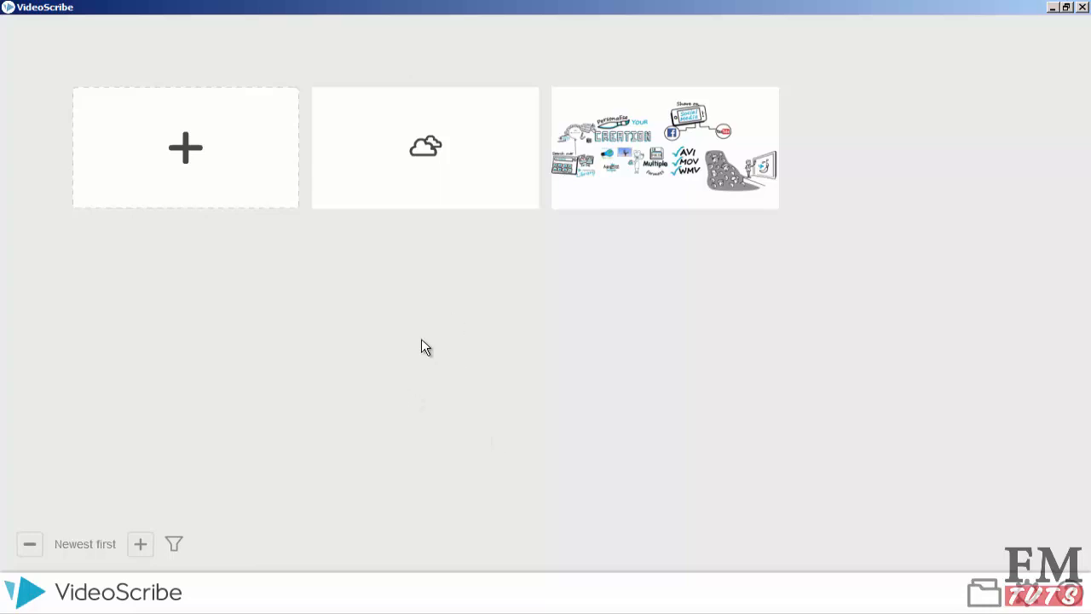
{"action": "mouse_move", "coordinate": [79, 450]}
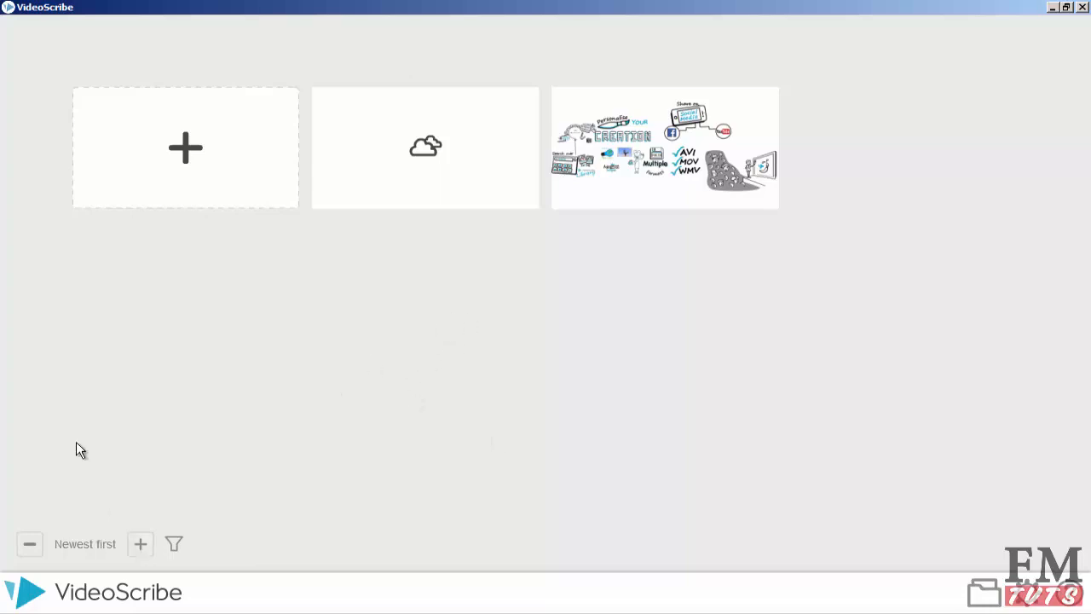
{"action": "mouse_move", "coordinate": [184, 151]}
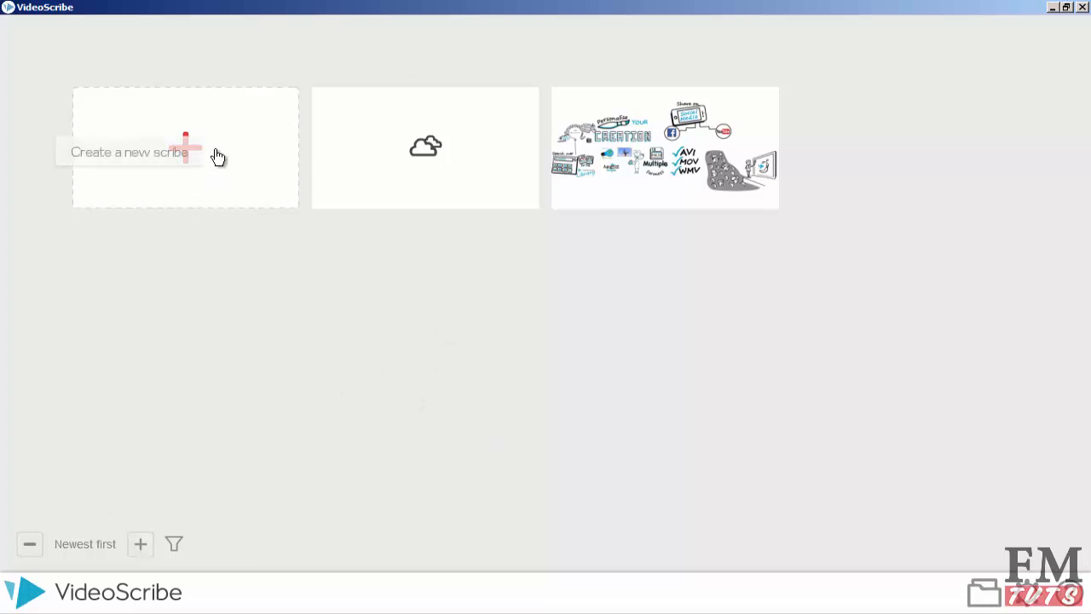
{"action": "mouse_move", "coordinate": [375, 140]}
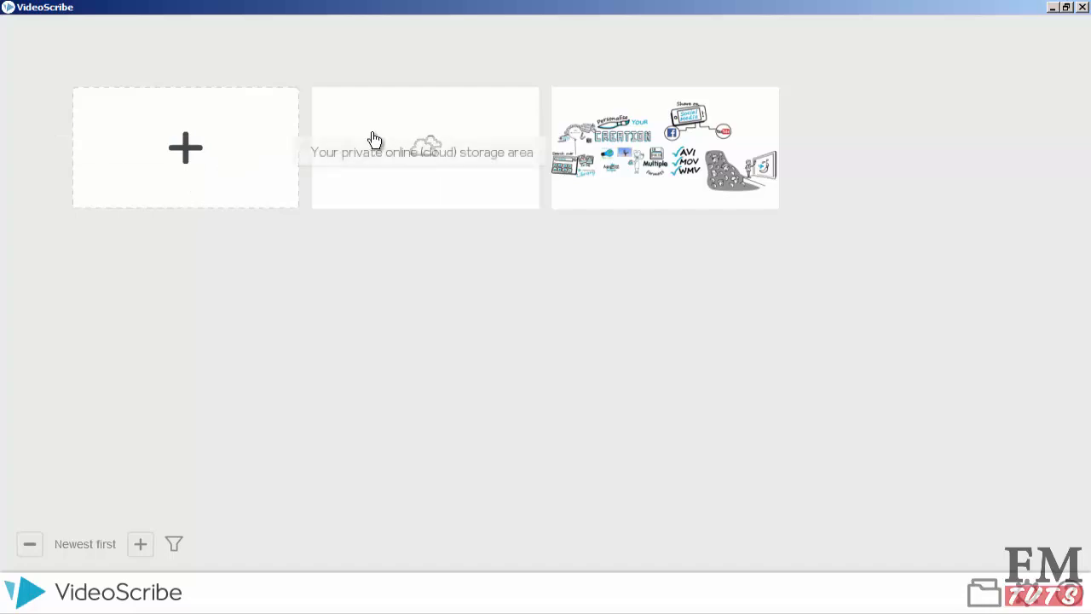
{"action": "mouse_move", "coordinate": [372, 41]}
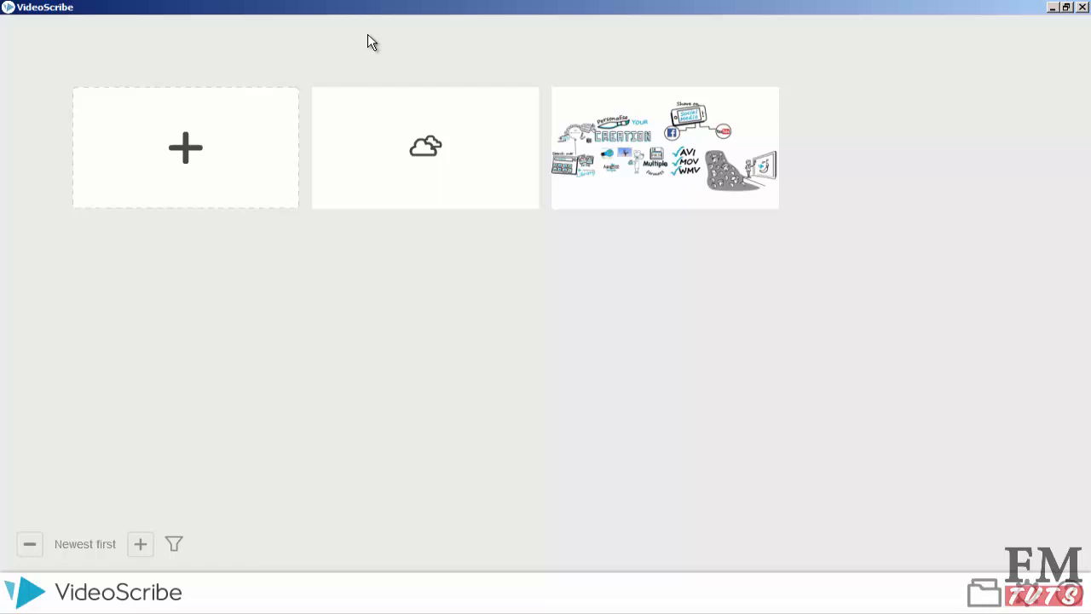
{"action": "mouse_move", "coordinate": [385, 121]}
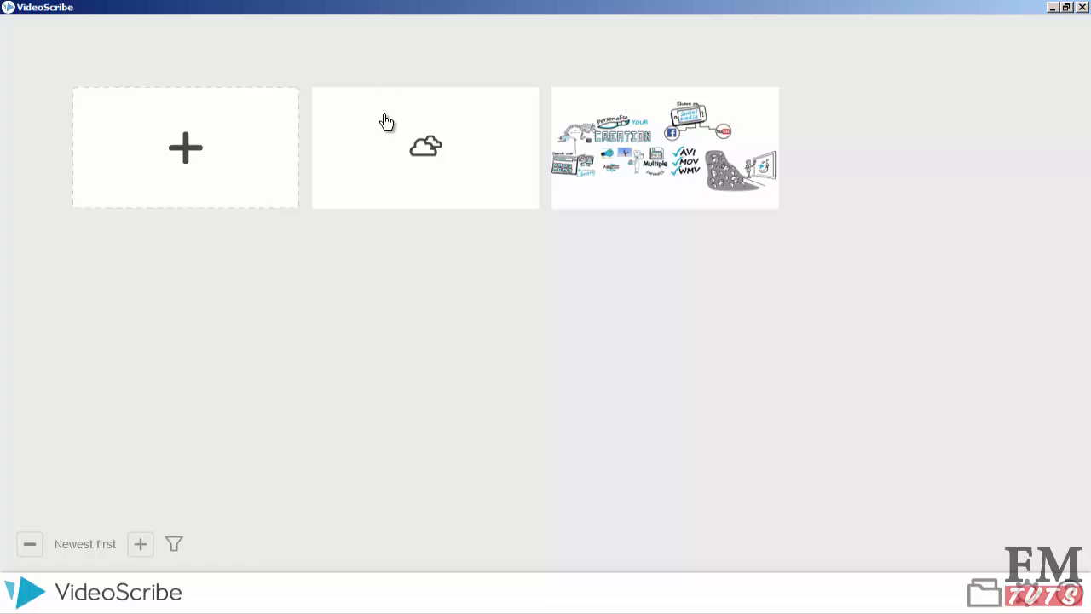
{"action": "mouse_move", "coordinate": [399, 118]}
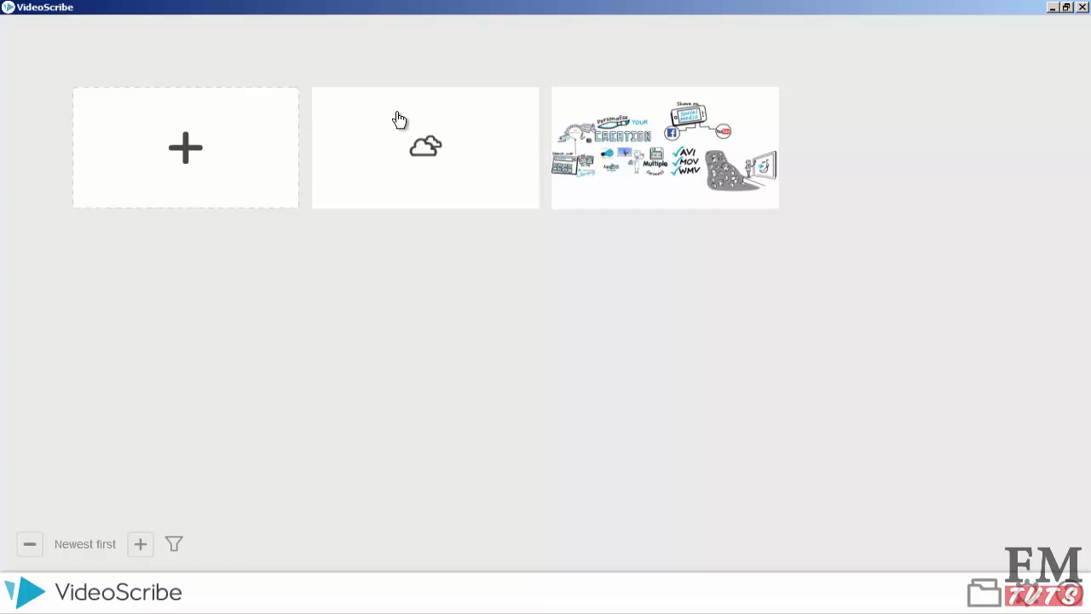
{"action": "mouse_move", "coordinate": [656, 87]}
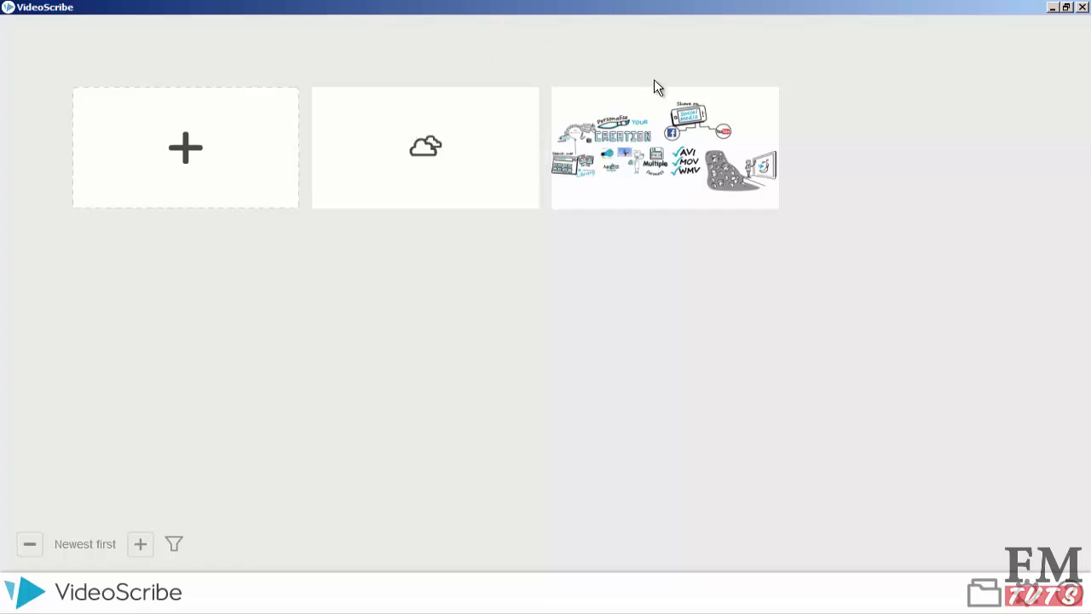
{"action": "mouse_move", "coordinate": [649, 152]}
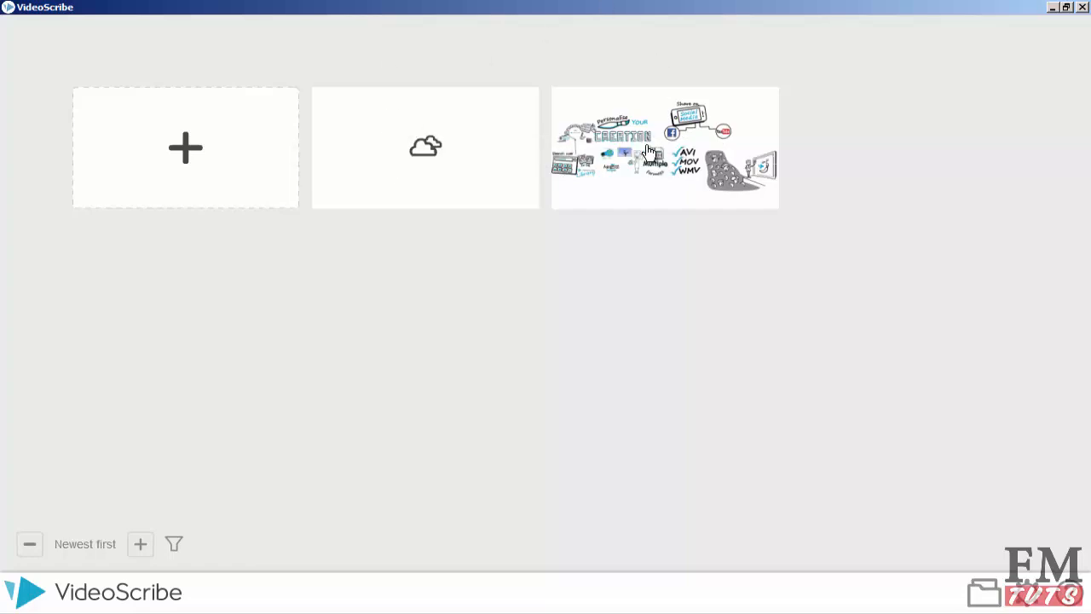
{"action": "mouse_move", "coordinate": [651, 126]}
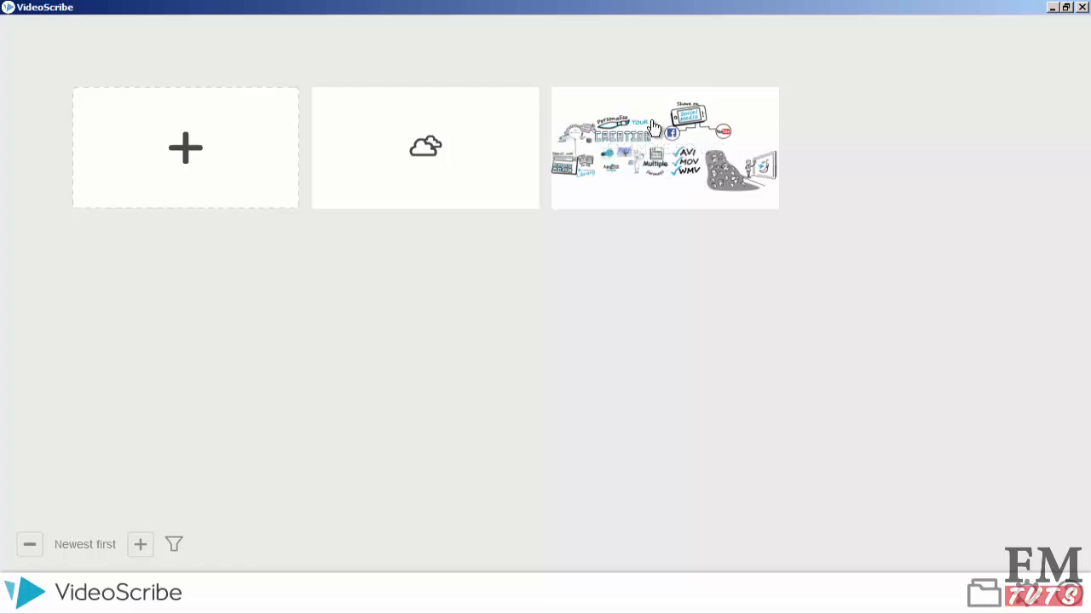
{"action": "mouse_move", "coordinate": [140, 544]}
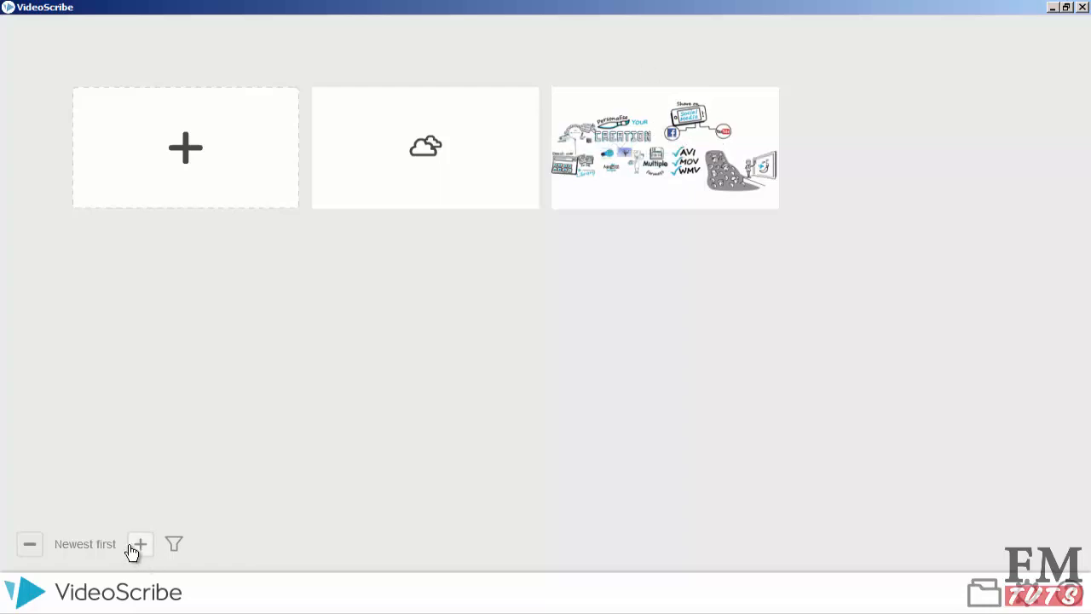
{"action": "mouse_move", "coordinate": [105, 559]}
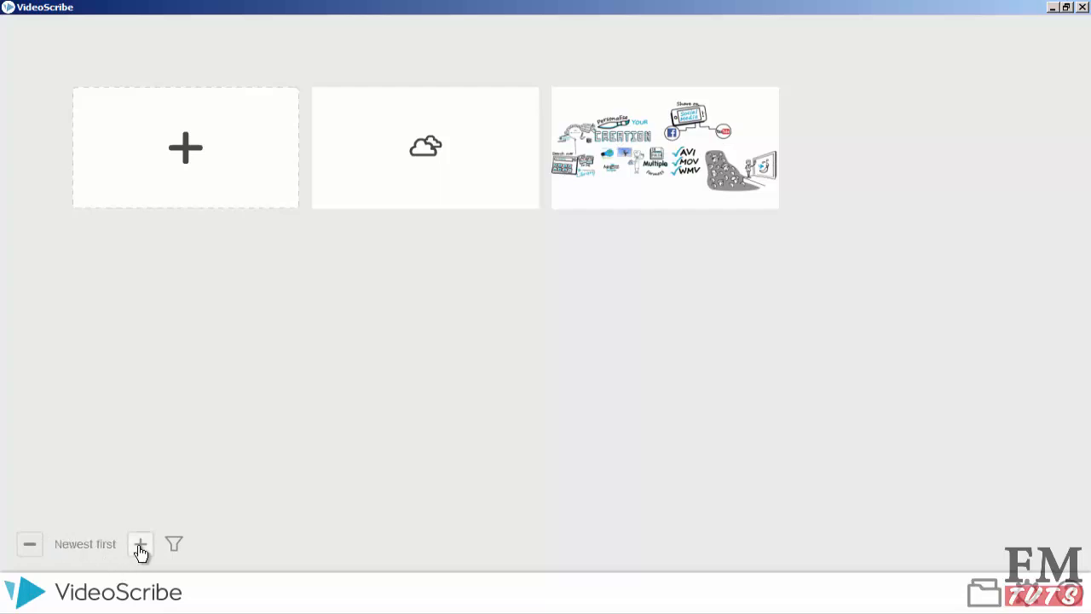
Sort the scribe list oldest first, then close and reopen the Defaults settings
{"action": "left_click", "coordinate": [140, 544]}
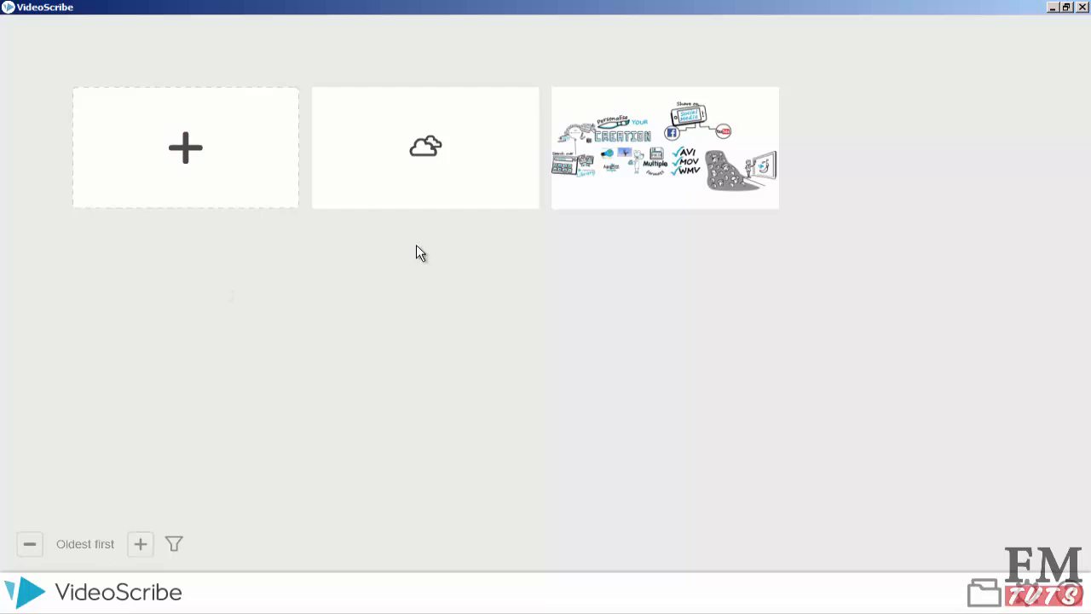
{"action": "mouse_move", "coordinate": [461, 259]}
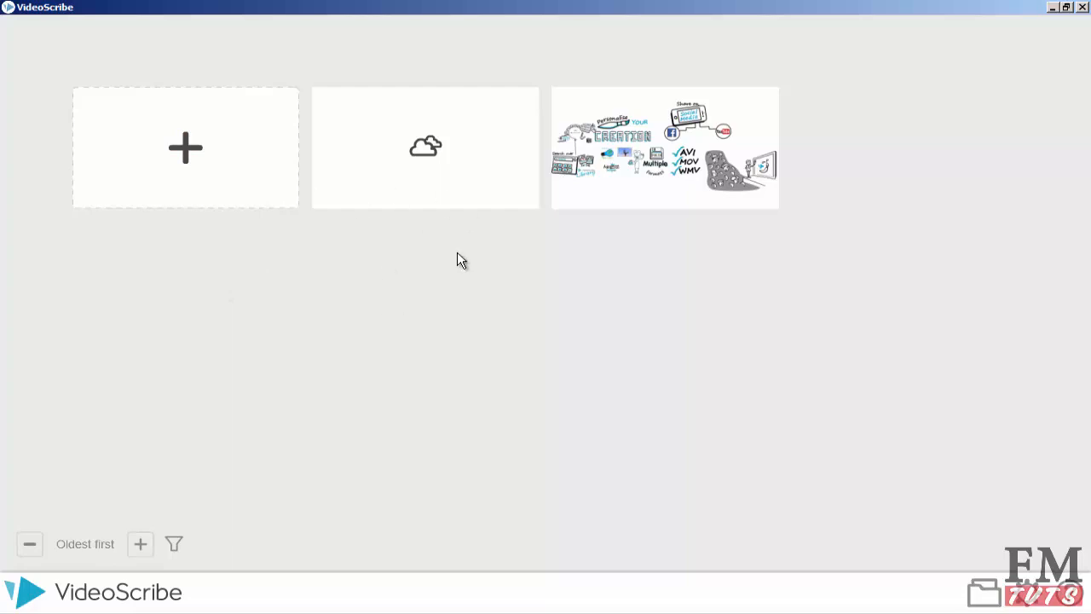
{"action": "mouse_move", "coordinate": [498, 126]}
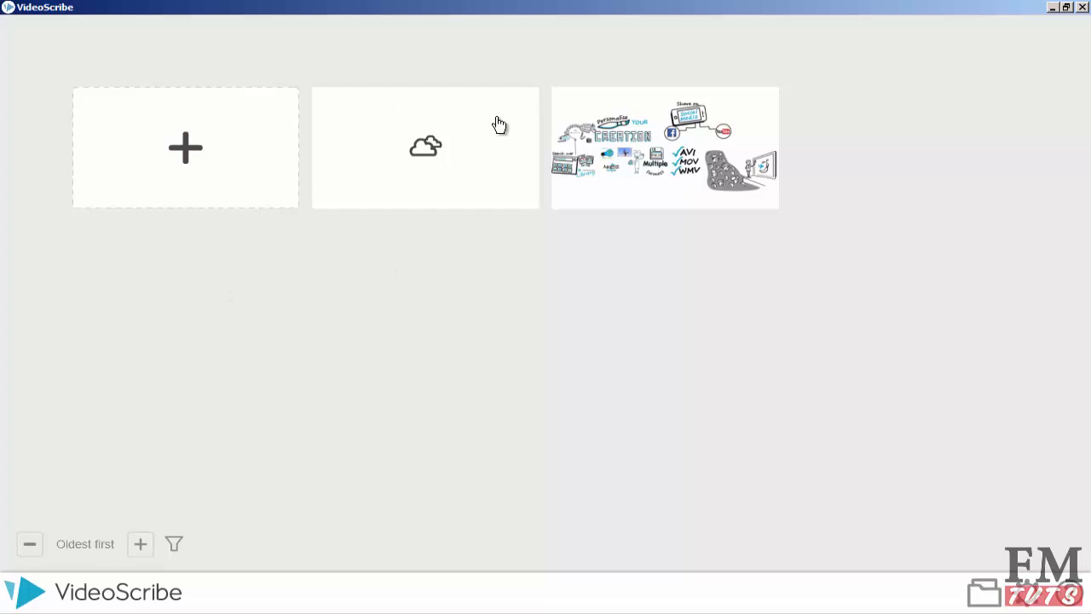
{"action": "mouse_move", "coordinate": [14, 607]}
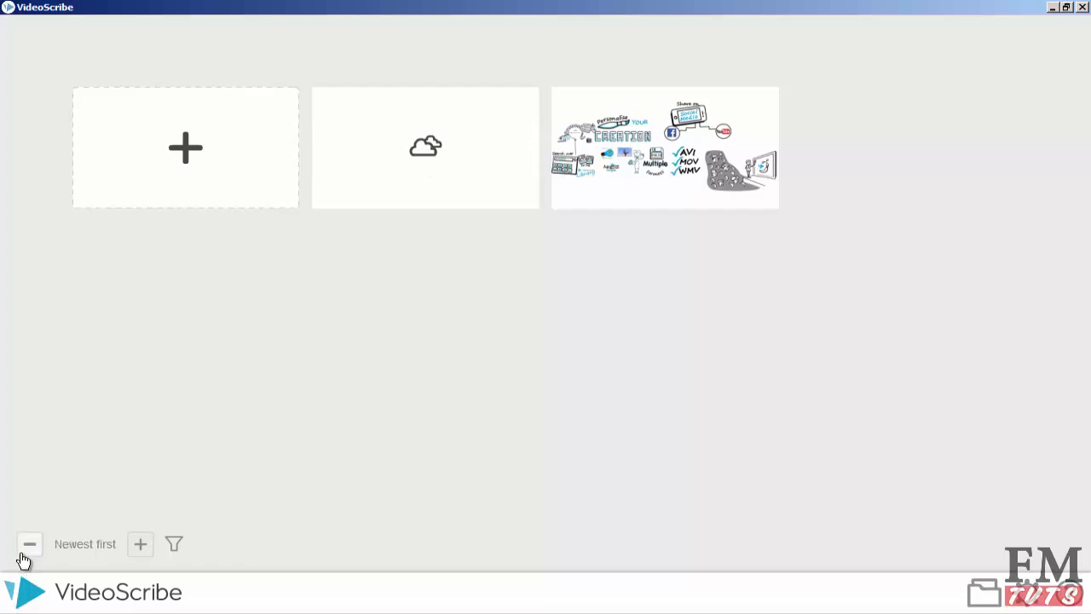
{"action": "mouse_move", "coordinate": [224, 246]}
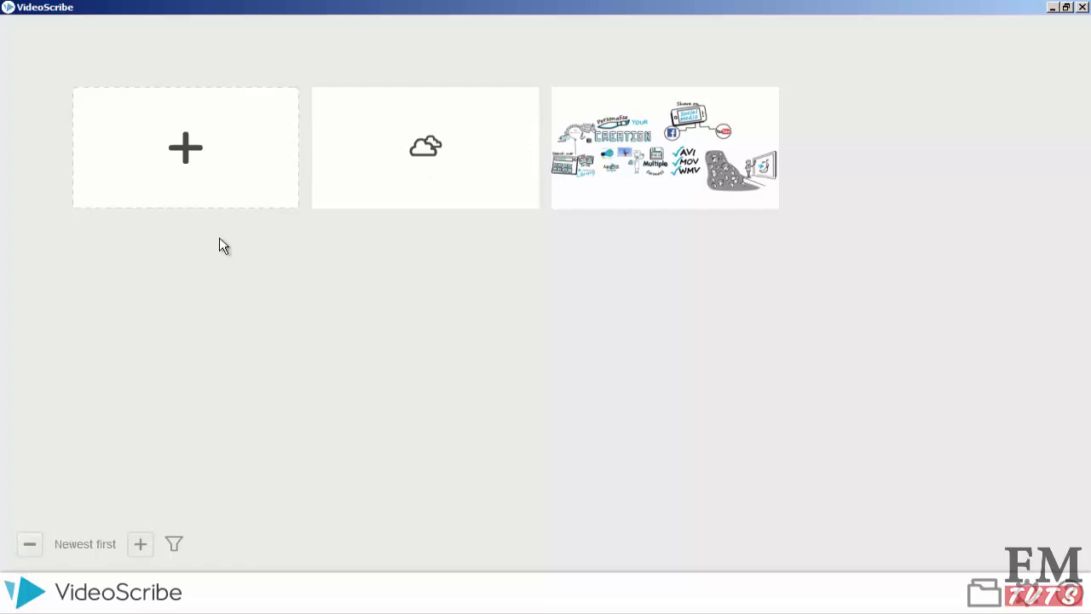
{"action": "mouse_move", "coordinate": [162, 544]}
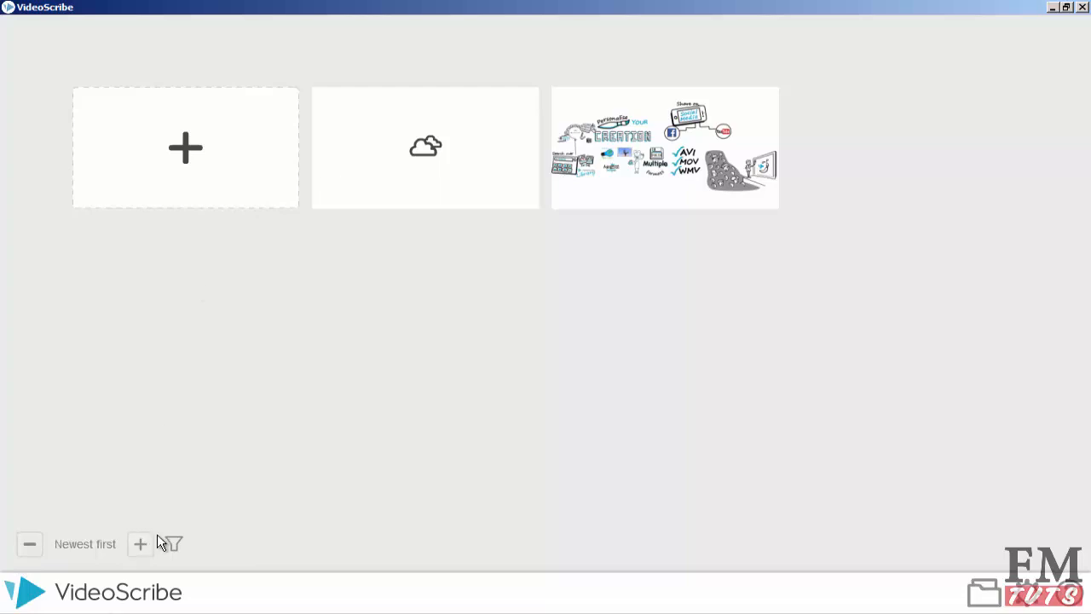
{"action": "mouse_move", "coordinate": [247, 467]}
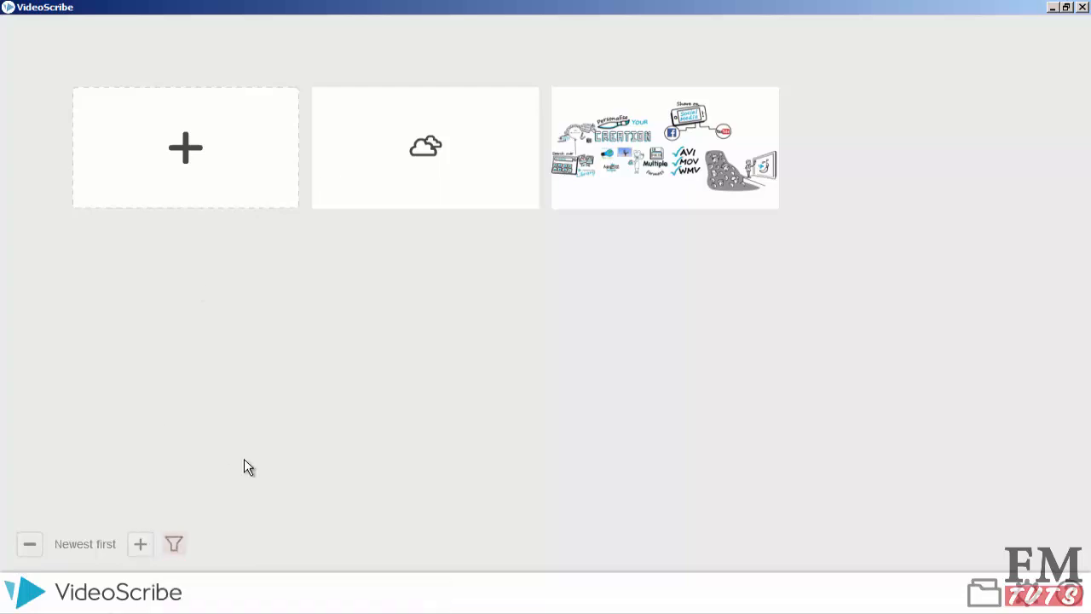
{"action": "mouse_move", "coordinate": [522, 303]}
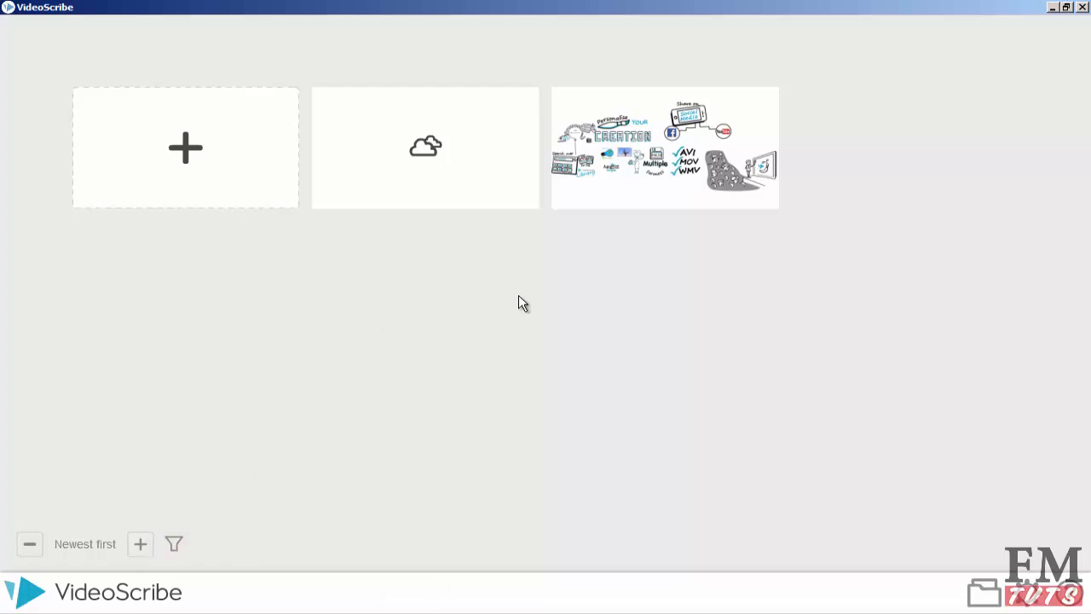
{"action": "mouse_move", "coordinate": [859, 525]}
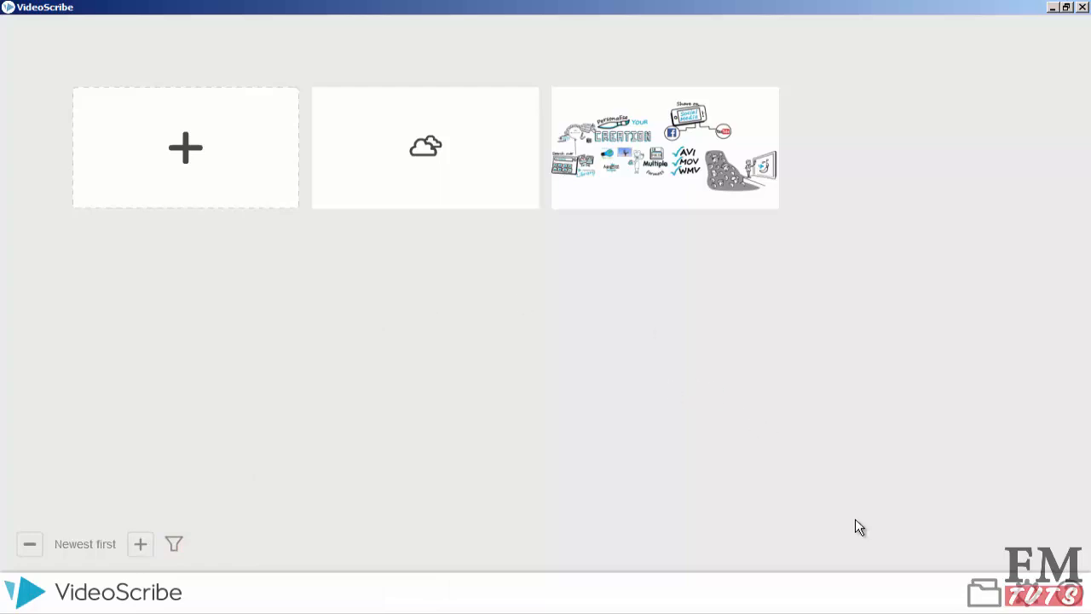
{"action": "mouse_move", "coordinate": [996, 569]}
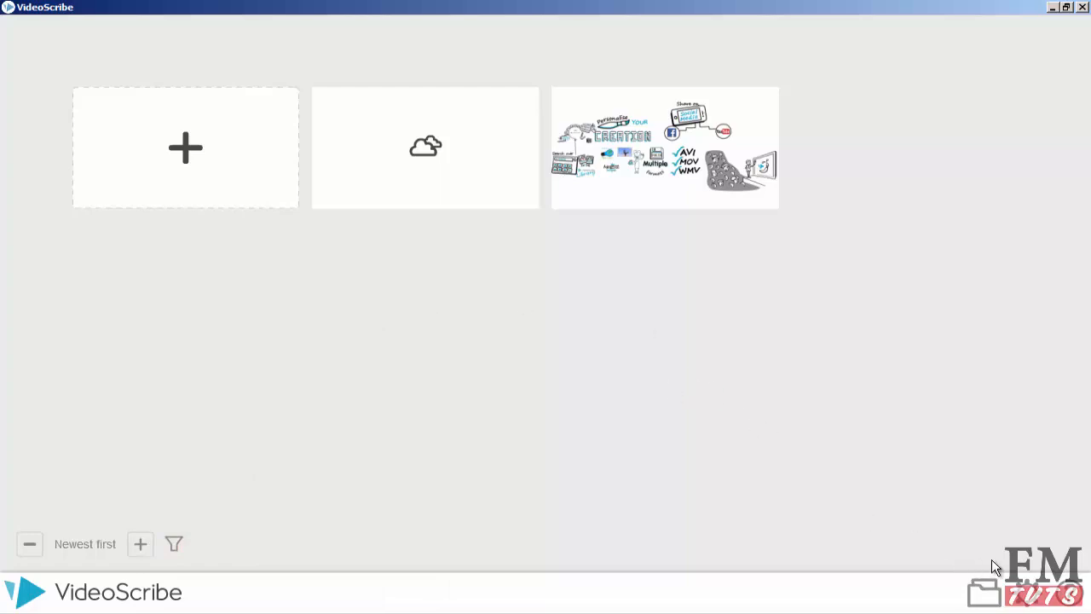
{"action": "mouse_move", "coordinate": [979, 564]}
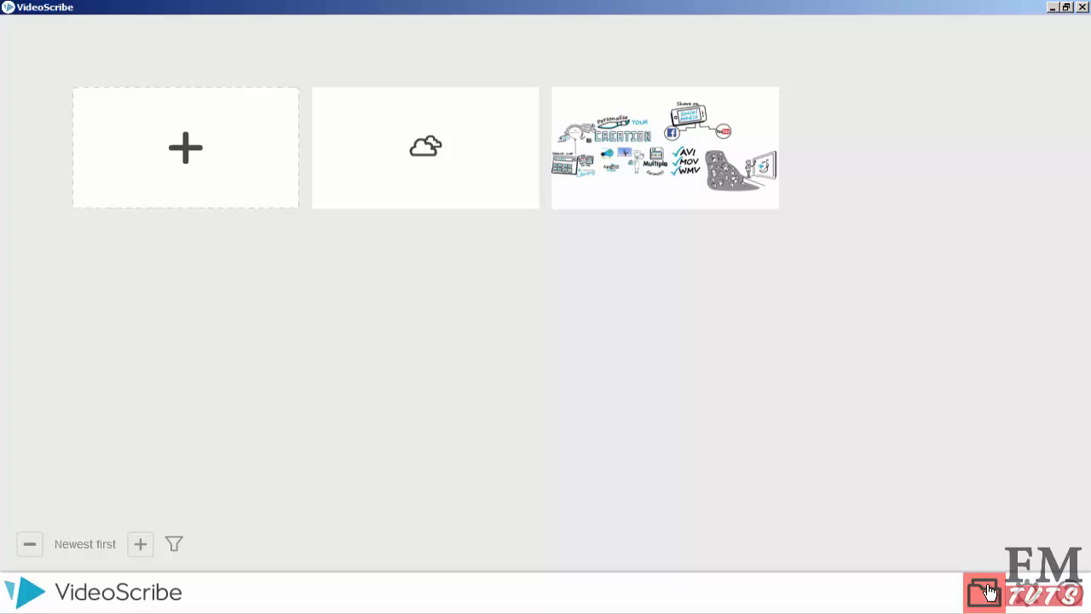
{"action": "mouse_move", "coordinate": [907, 553]}
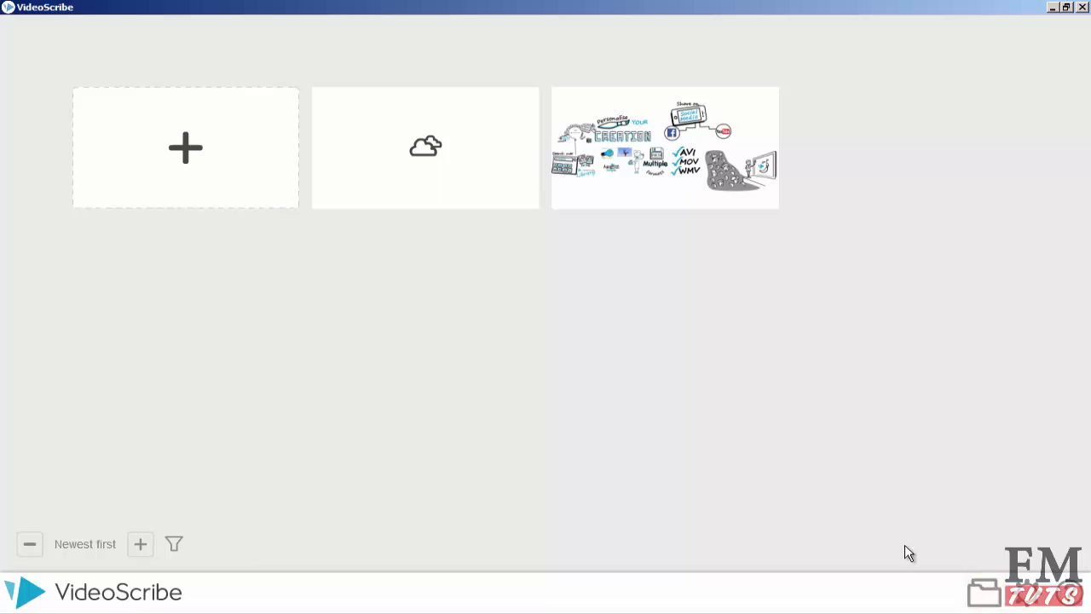
{"action": "left_click", "coordinate": [982, 592]}
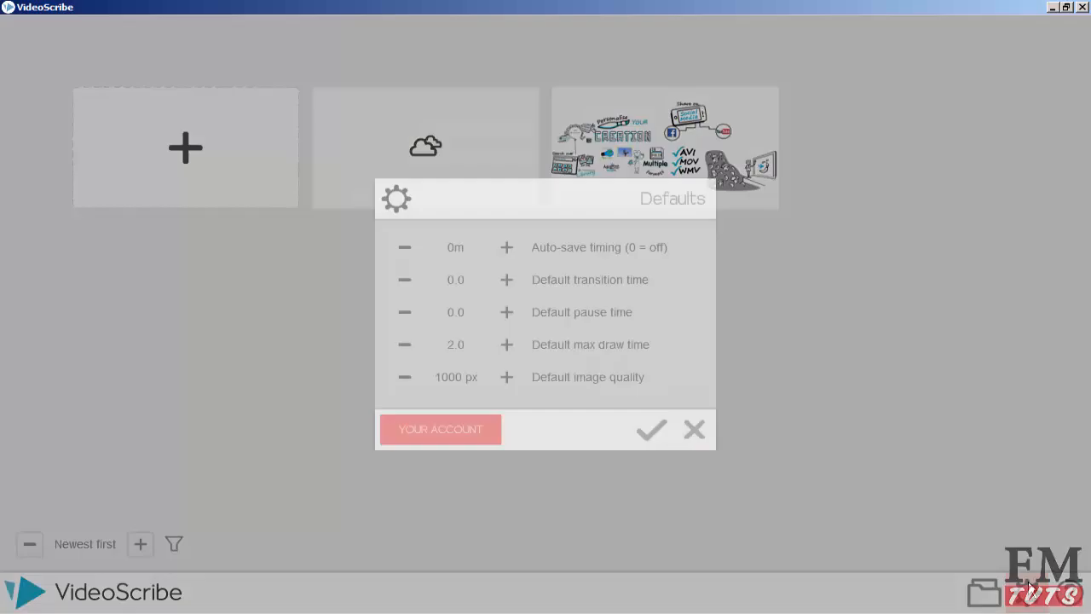
{"action": "left_click", "coordinate": [693, 430]}
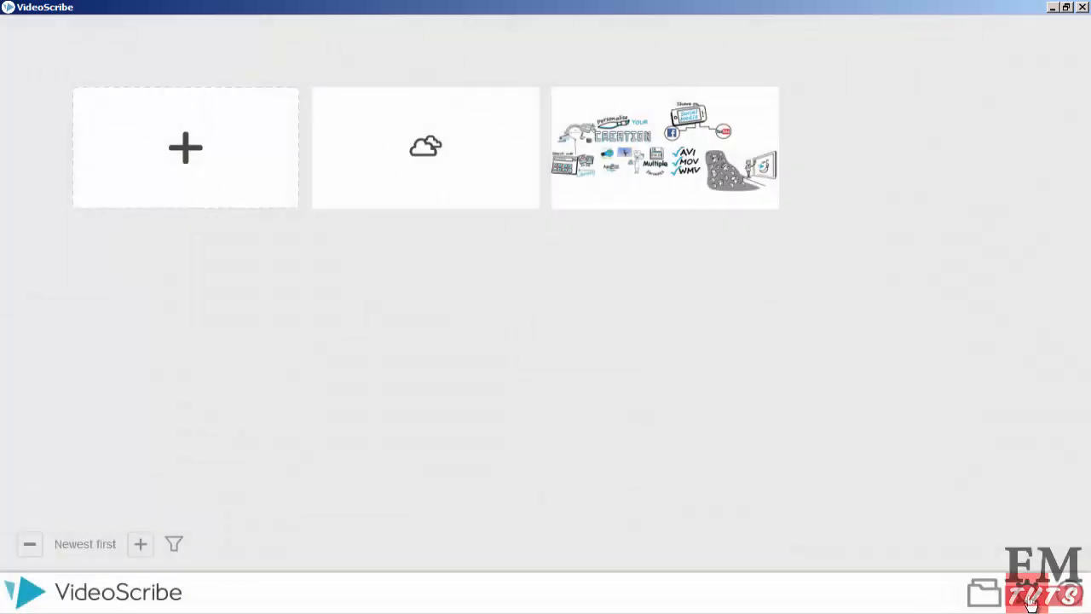
{"action": "left_click", "coordinate": [983, 591]}
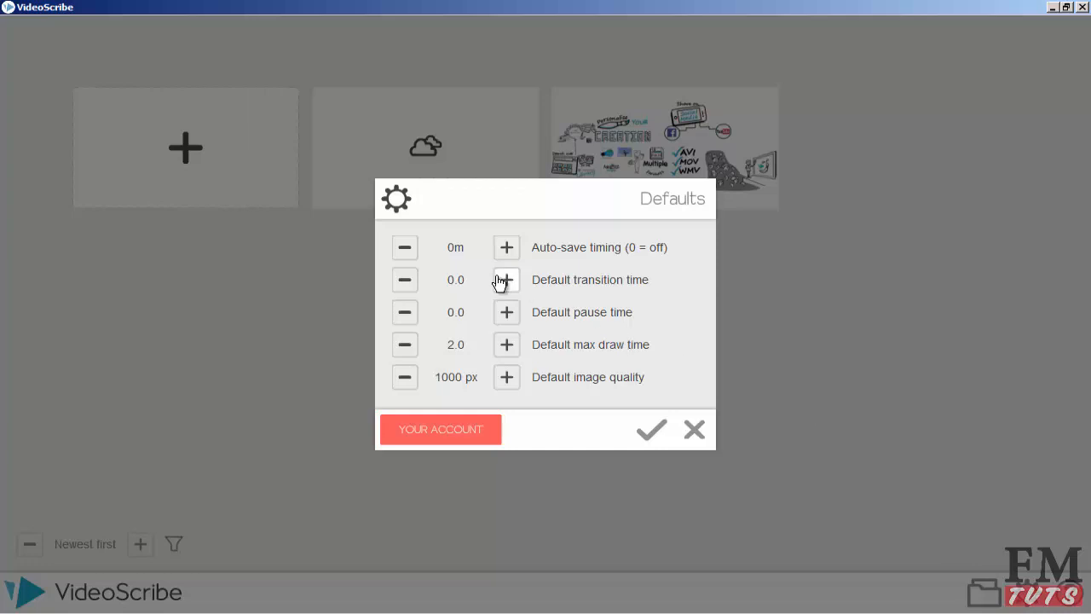
{"action": "mouse_move", "coordinate": [453, 300]}
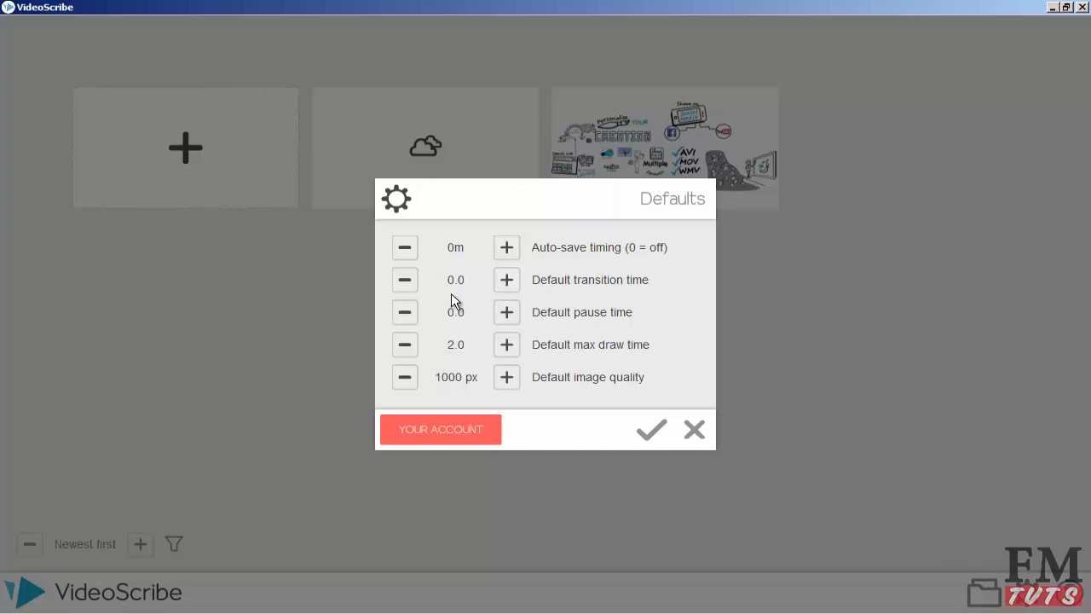
{"action": "mouse_move", "coordinate": [460, 275]}
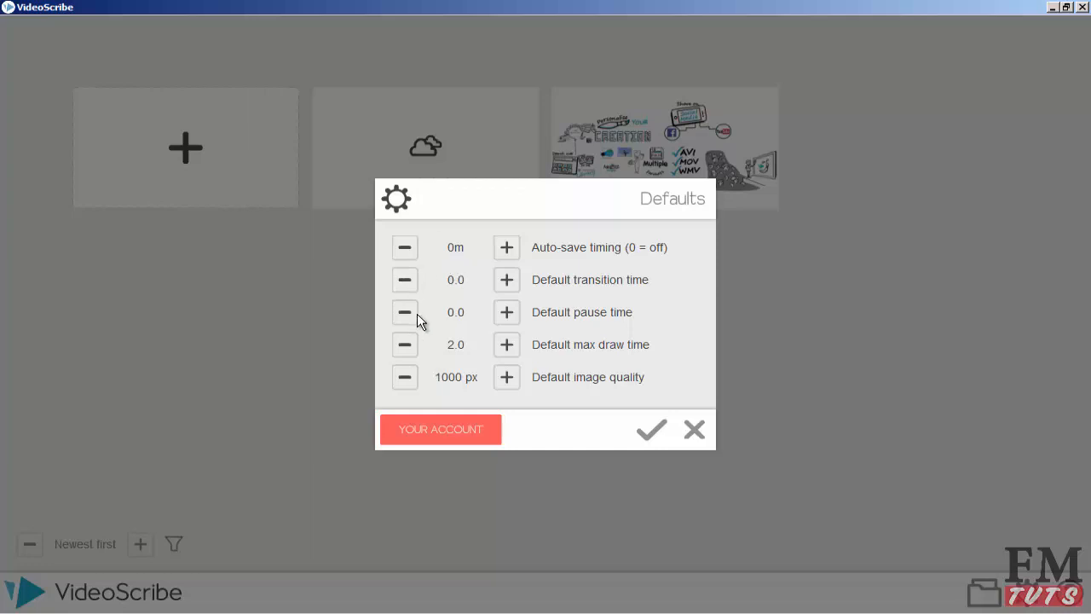
{"action": "mouse_move", "coordinate": [460, 293]}
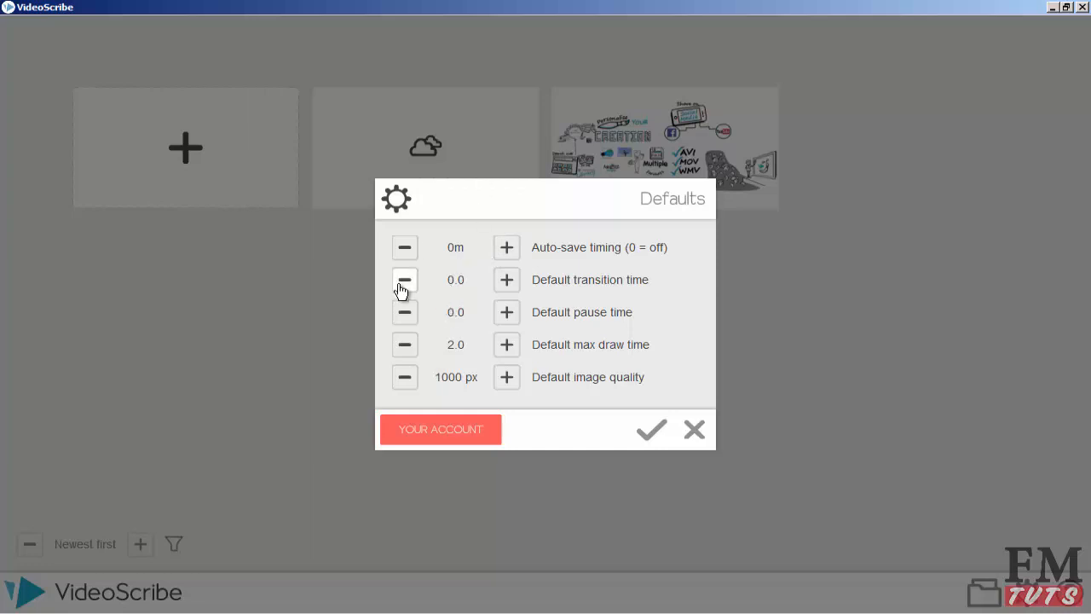
{"action": "mouse_move", "coordinate": [450, 235]}
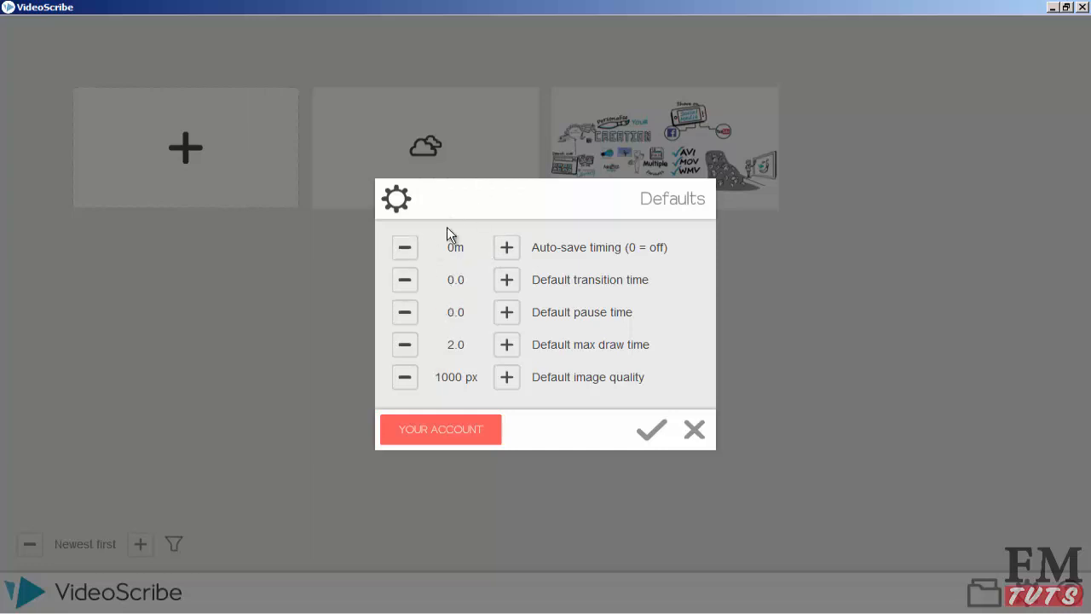
{"action": "mouse_move", "coordinate": [539, 256]}
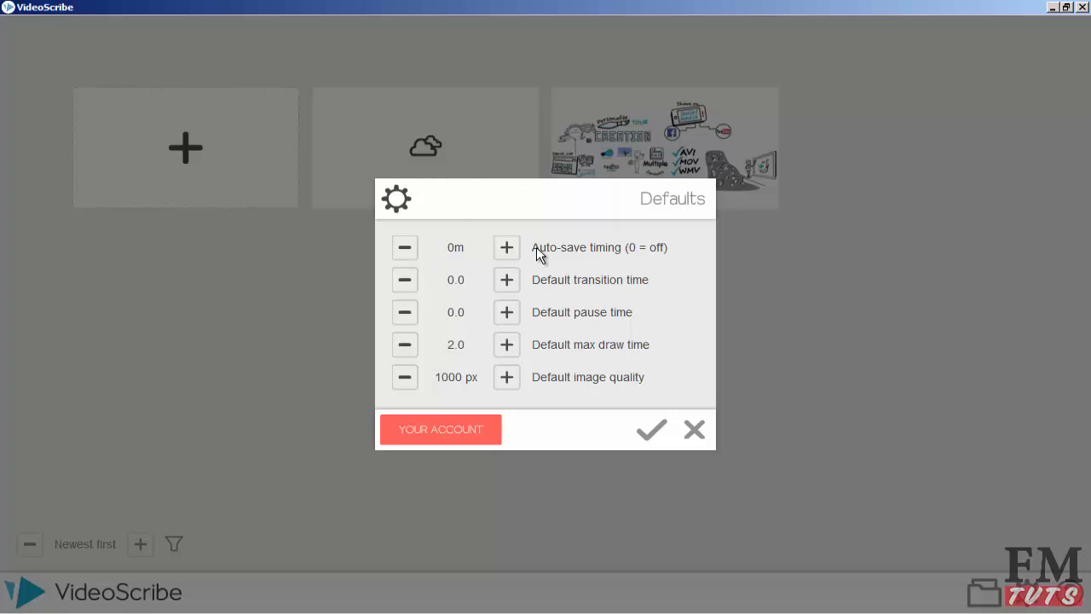
{"action": "mouse_move", "coordinate": [570, 266]}
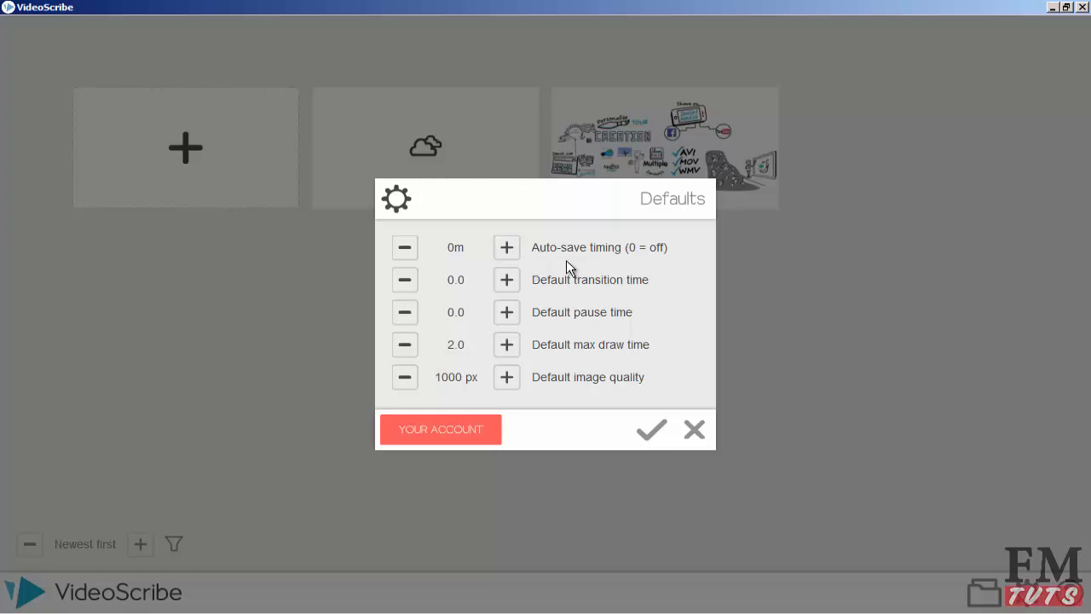
Inspect the auto-save timing value entry and dismiss it unchanged
{"action": "left_click", "coordinate": [455, 247]}
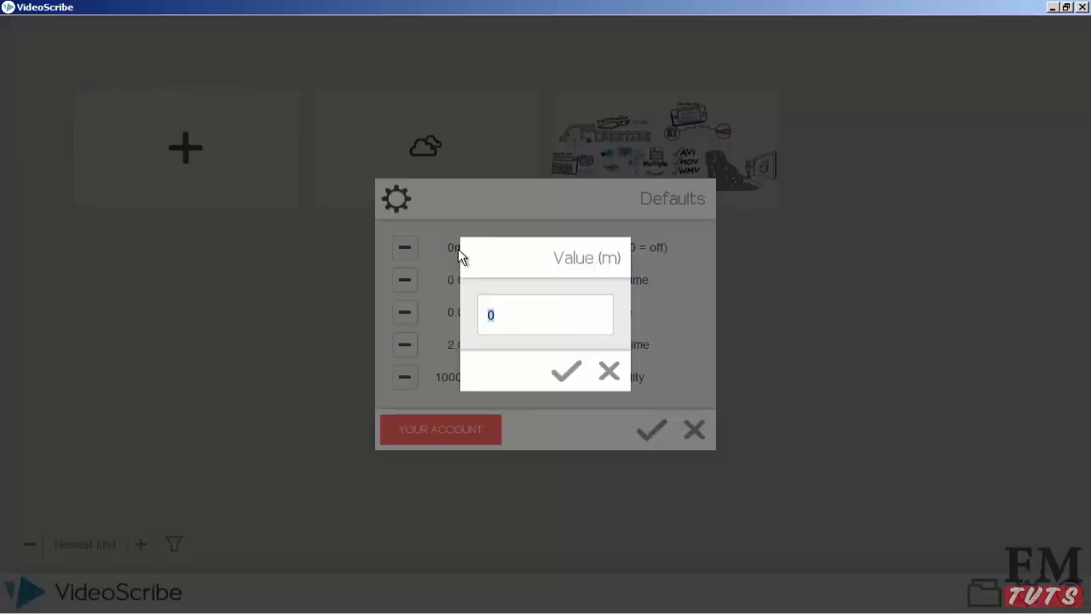
{"action": "mouse_move", "coordinate": [435, 253]}
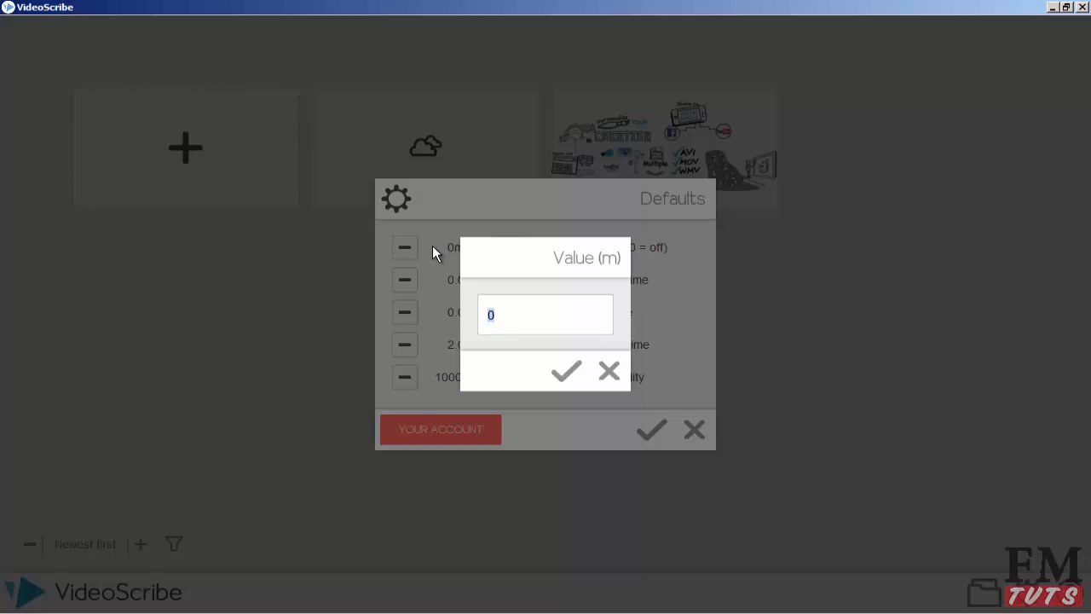
{"action": "left_click", "coordinate": [566, 370]}
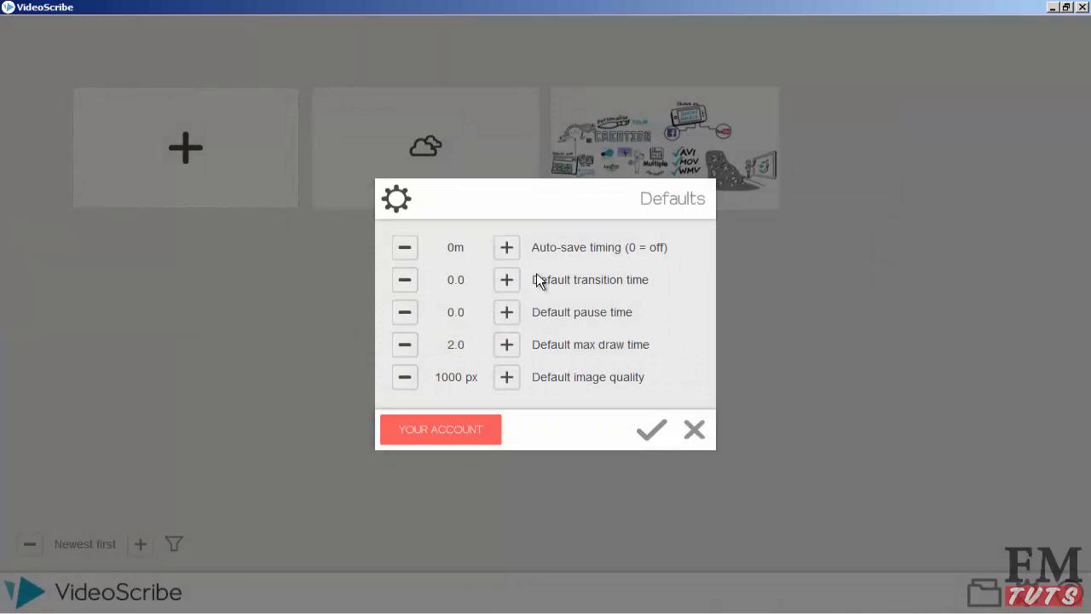
Raise the default transition time to 2.0, then lower it back to 0.0
{"action": "left_click", "coordinate": [505, 279]}
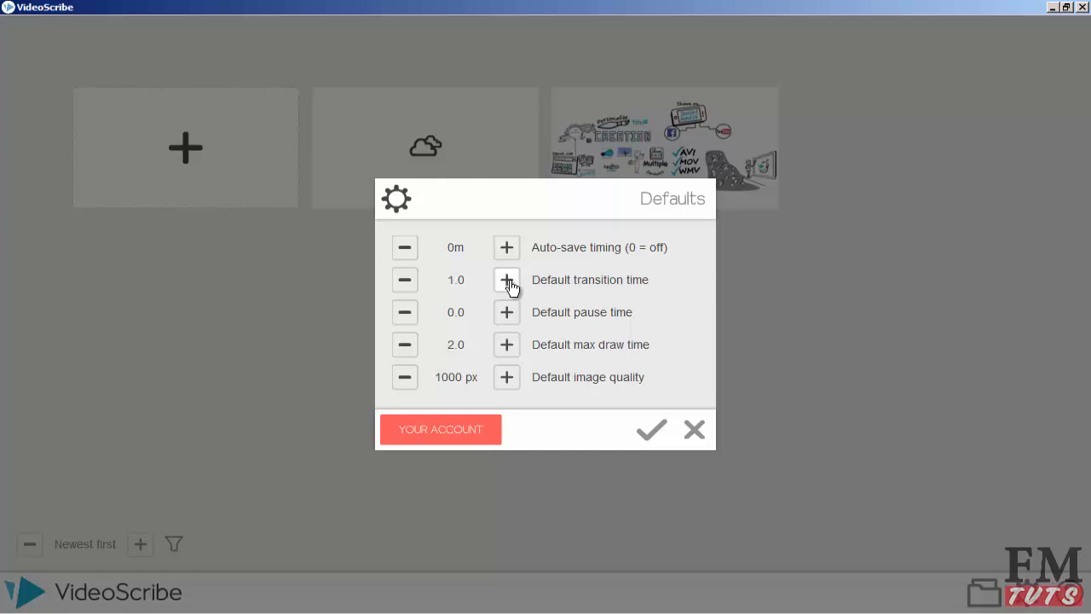
{"action": "left_click", "coordinate": [505, 279]}
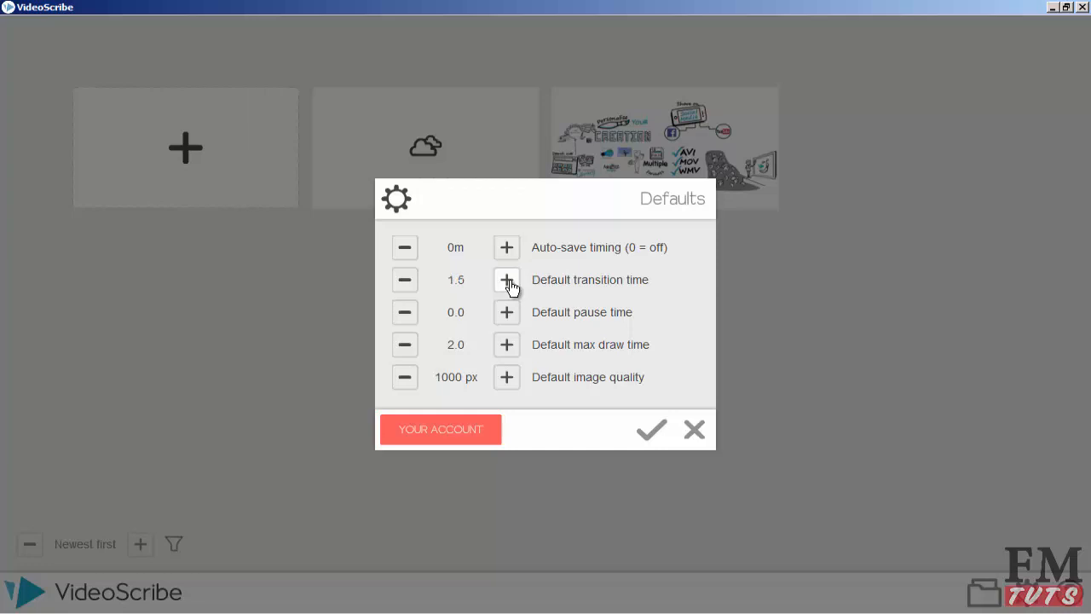
{"action": "left_click", "coordinate": [505, 280]}
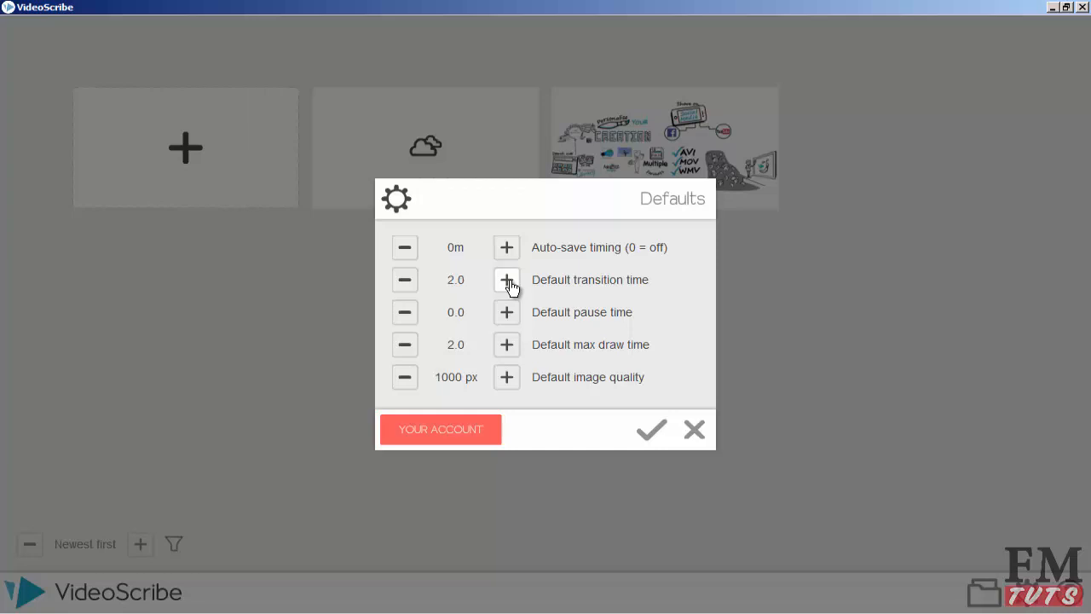
{"action": "mouse_move", "coordinate": [493, 294]}
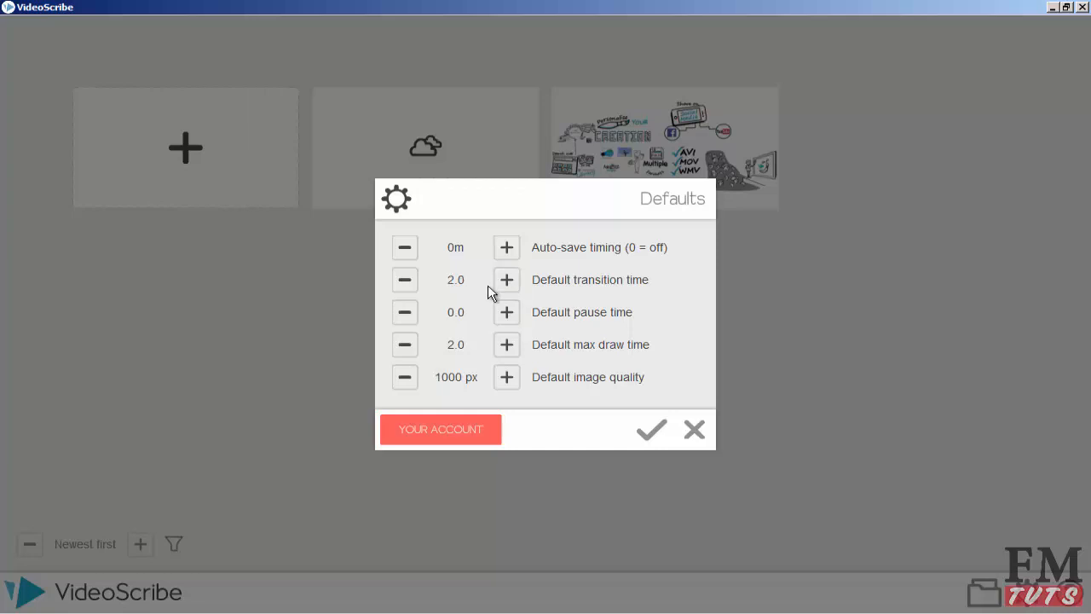
{"action": "left_click", "coordinate": [404, 280]}
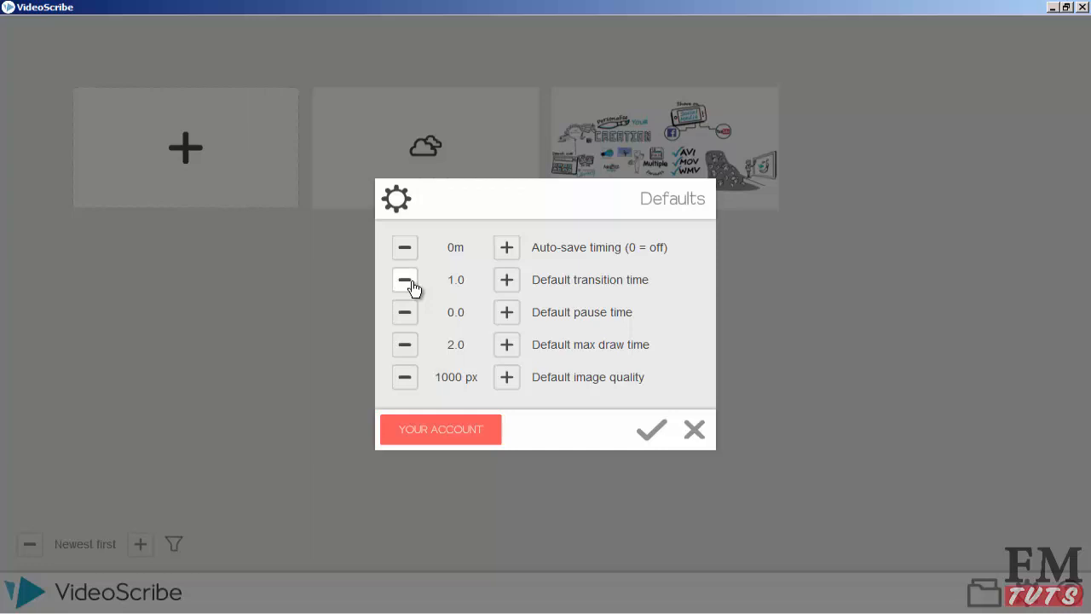
{"action": "left_click", "coordinate": [404, 279]}
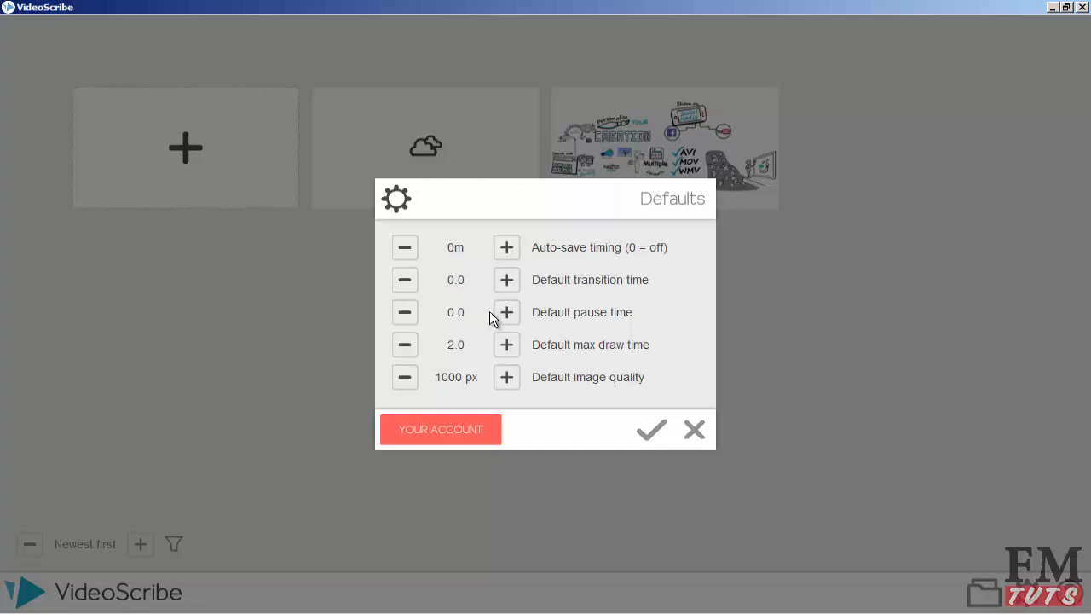
{"action": "mouse_move", "coordinate": [458, 353]}
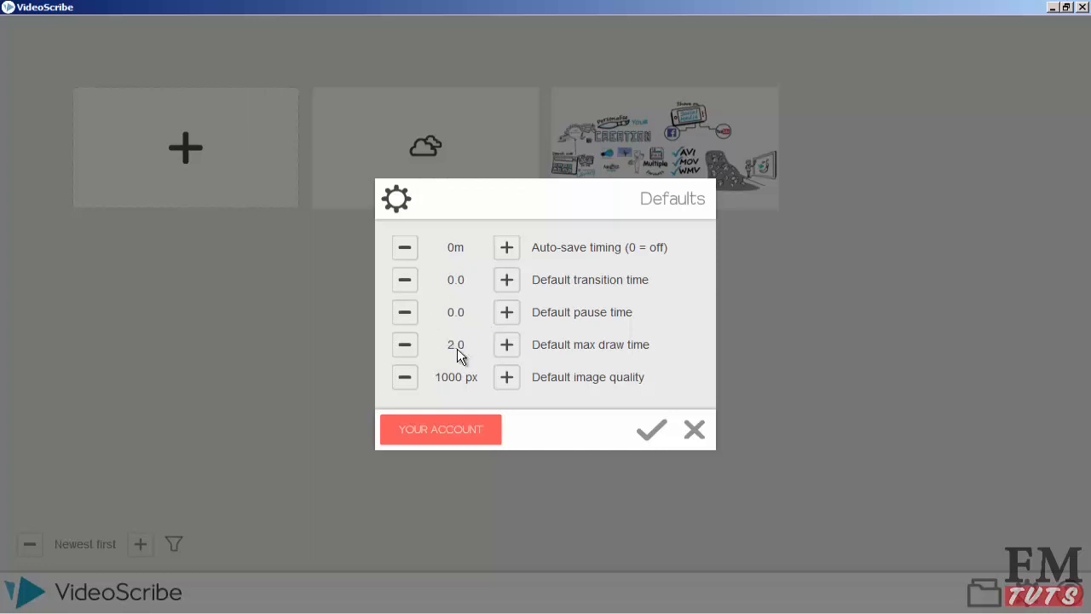
{"action": "mouse_move", "coordinate": [507, 377]}
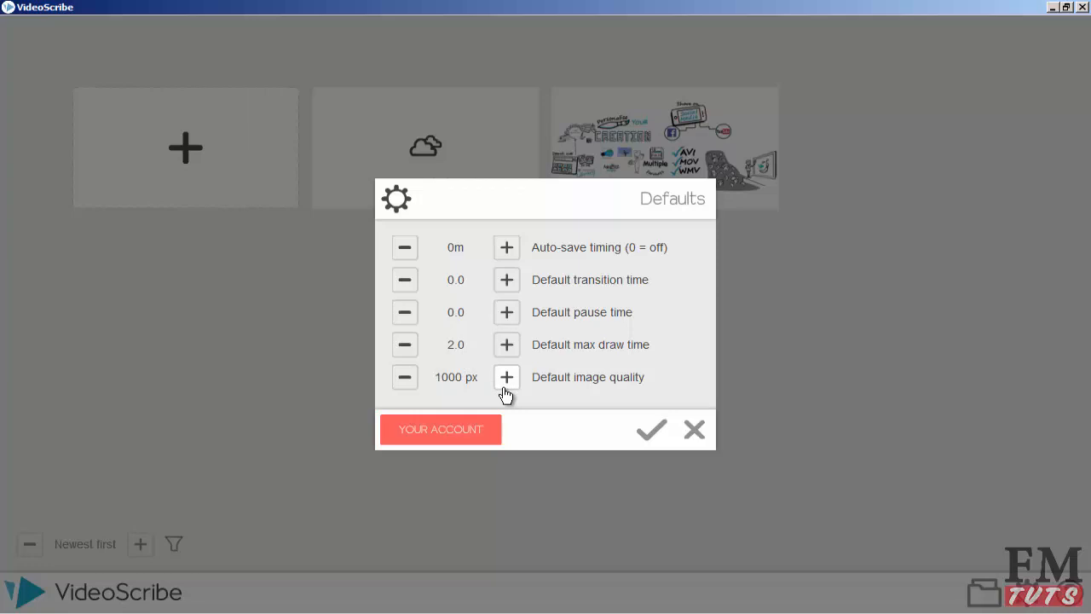
{"action": "mouse_move", "coordinate": [498, 388]}
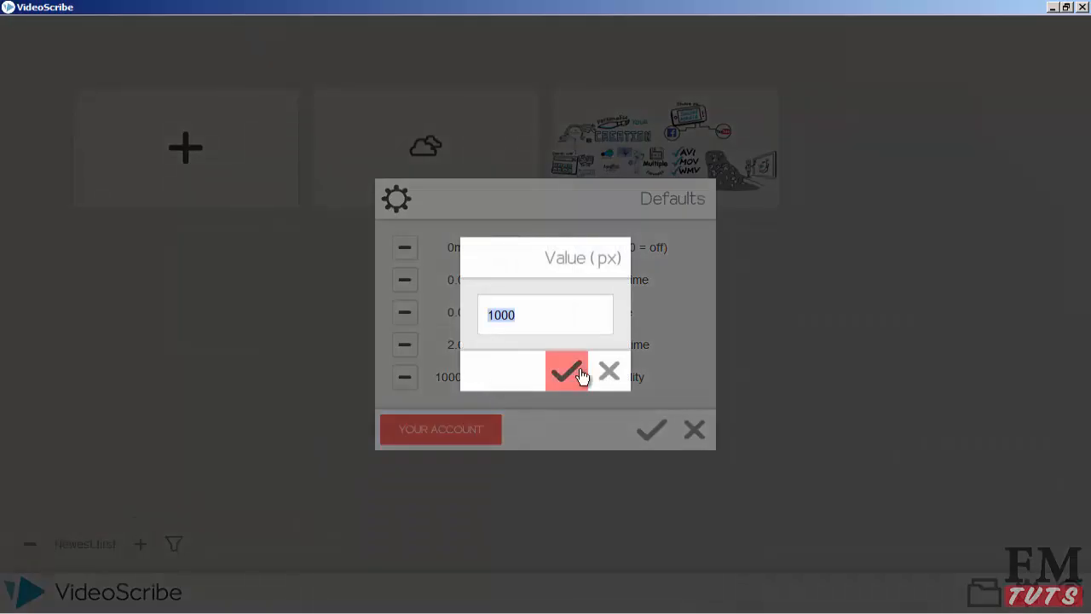
Keep image quality at 1000 px, save the Defaults, and create a new blank scribe
{"action": "left_click", "coordinate": [566, 371]}
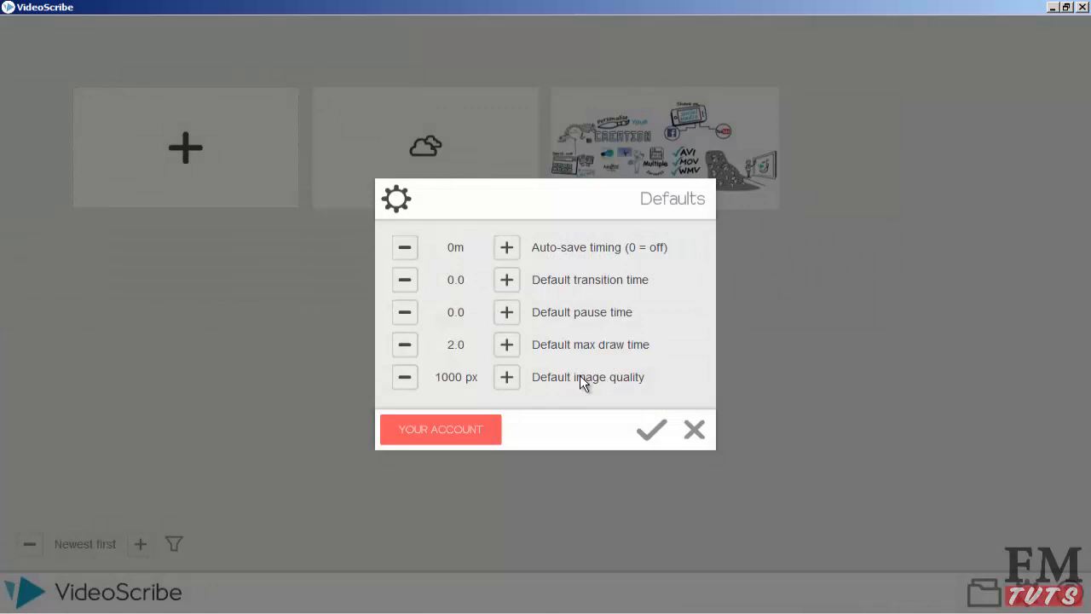
{"action": "mouse_move", "coordinate": [512, 406]}
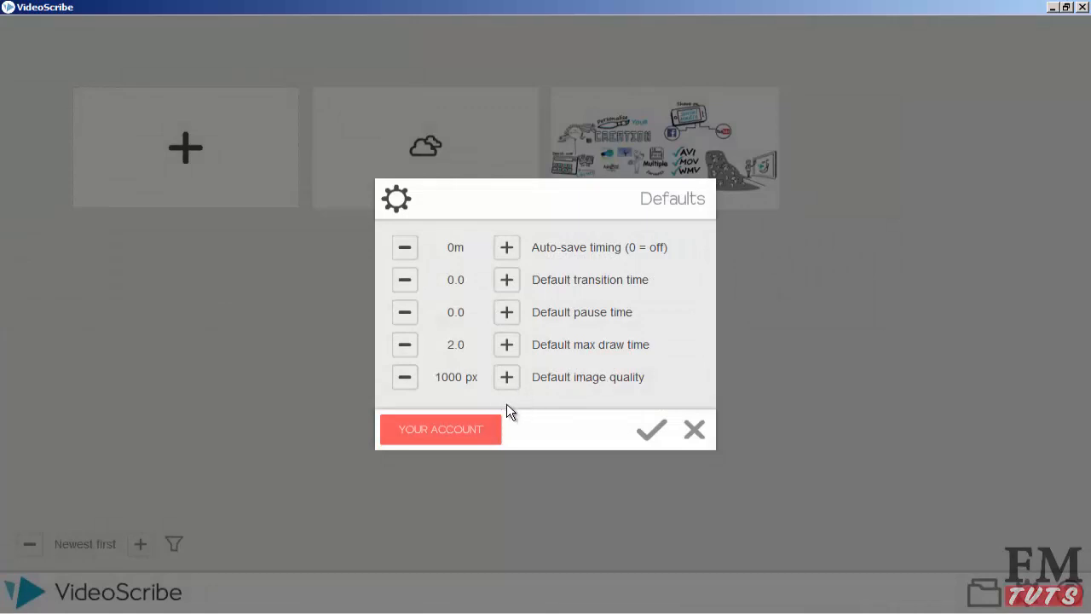
{"action": "mouse_move", "coordinate": [651, 429]}
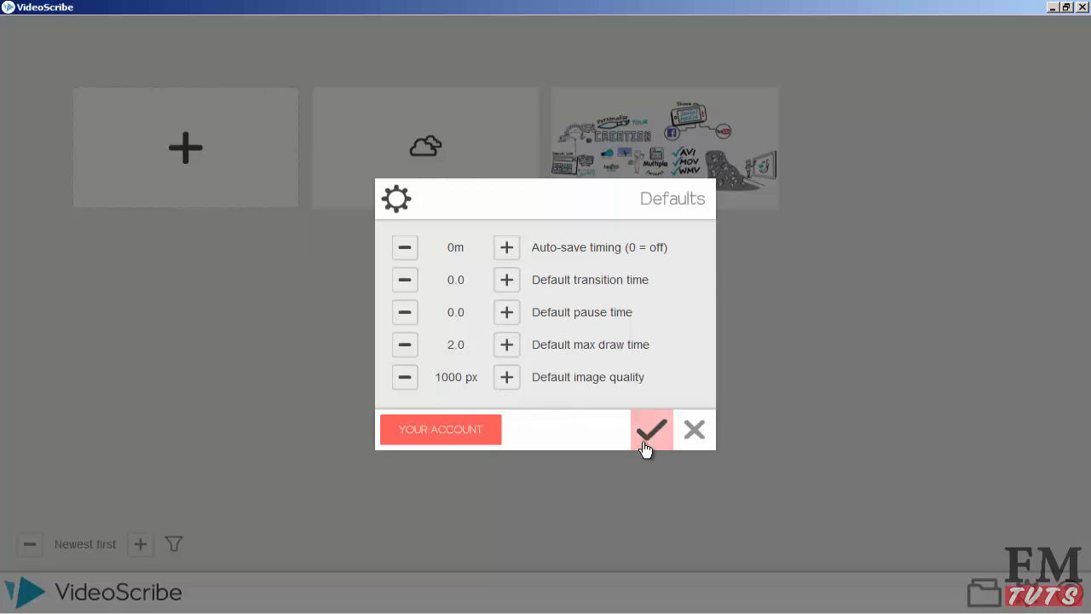
{"action": "left_click", "coordinate": [651, 429]}
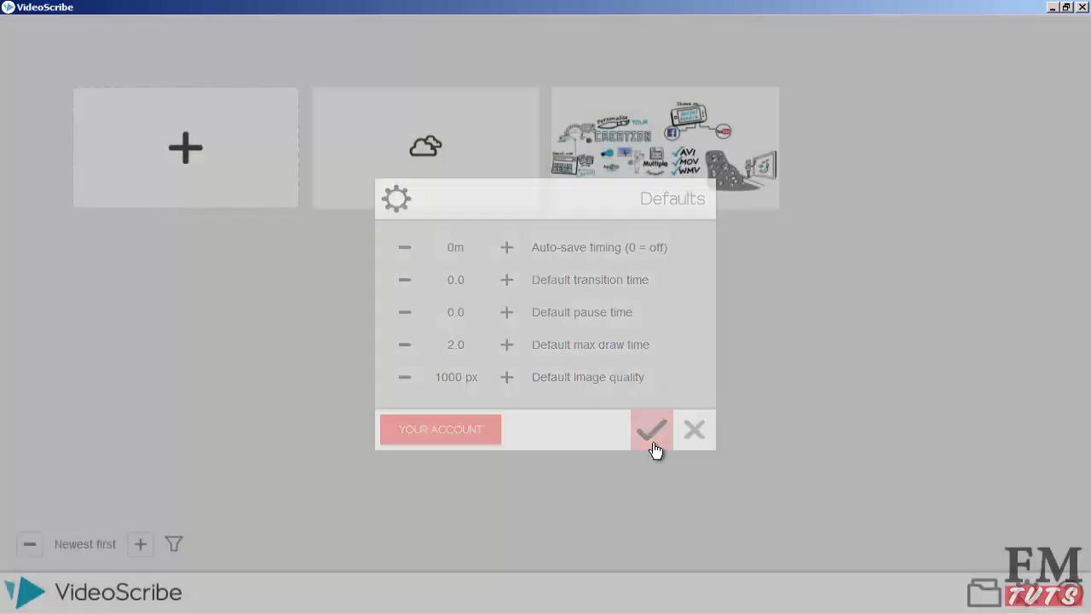
{"action": "left_click", "coordinate": [651, 430]}
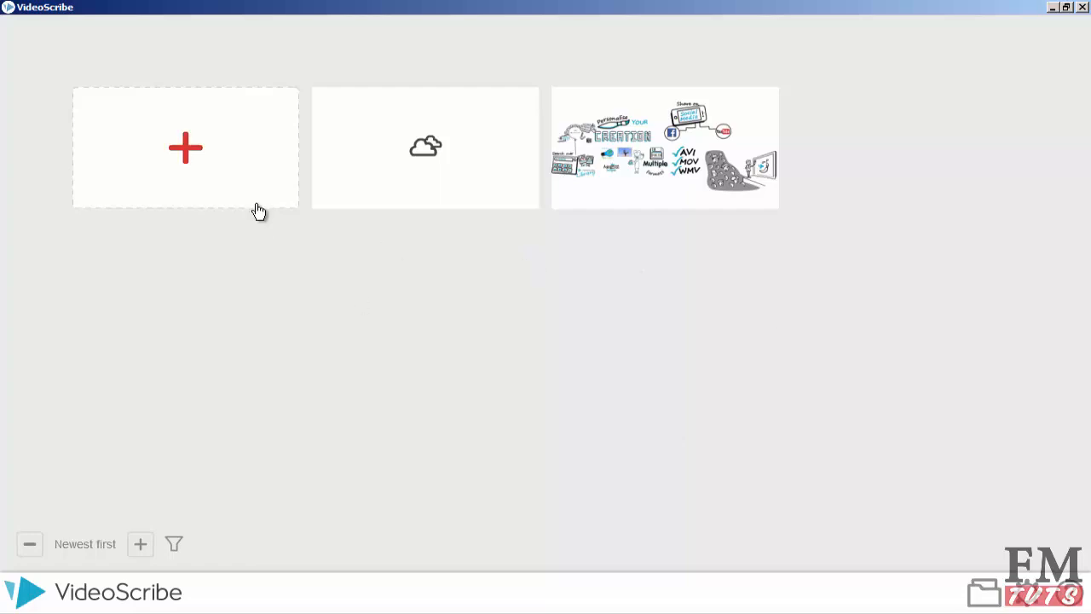
{"action": "mouse_move", "coordinate": [184, 146]}
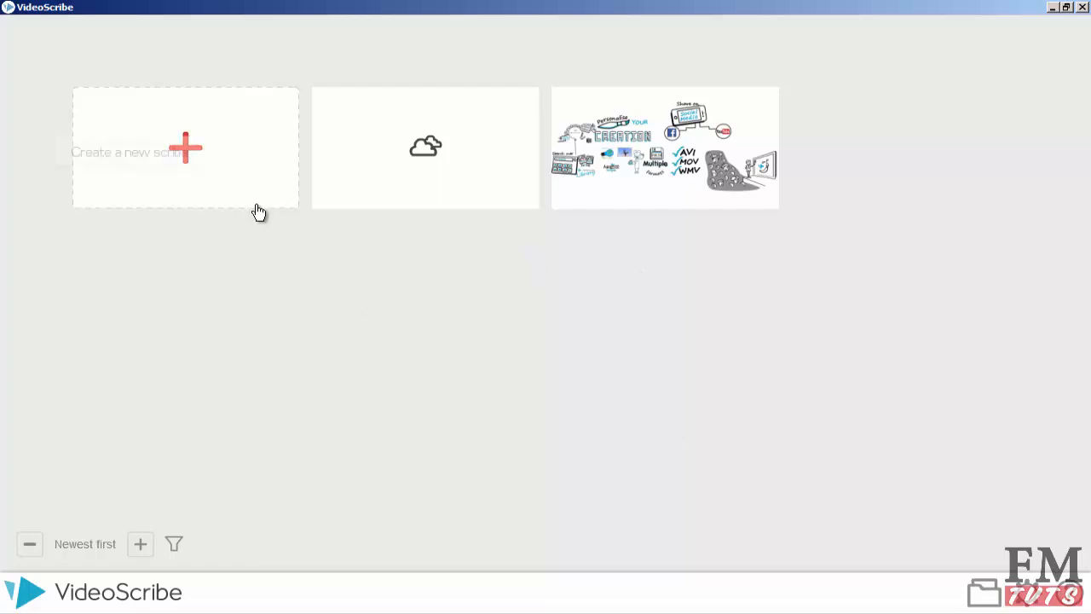
{"action": "left_click", "coordinate": [184, 148]}
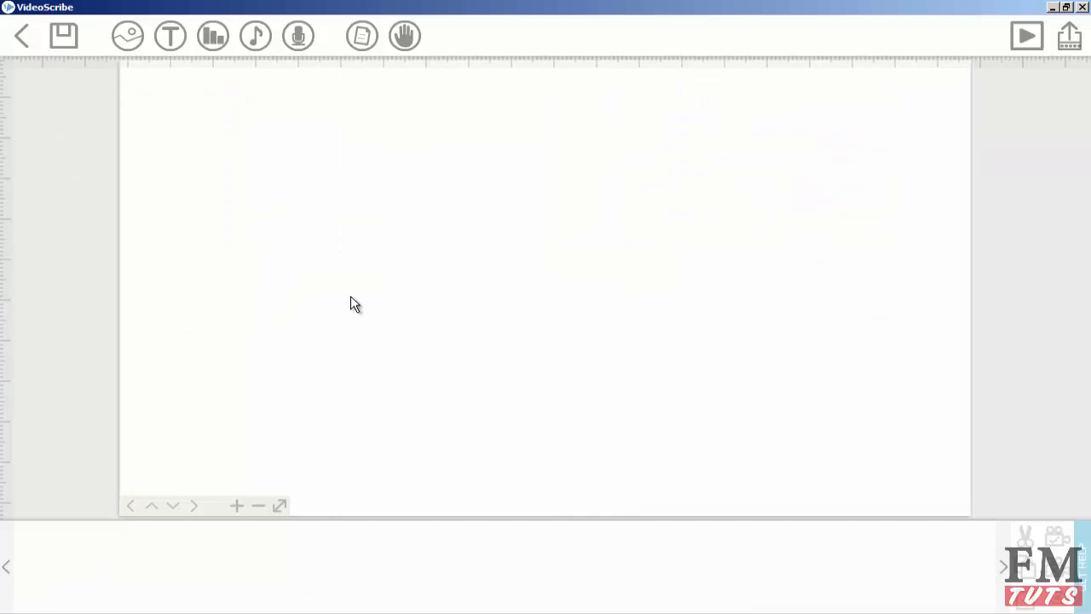